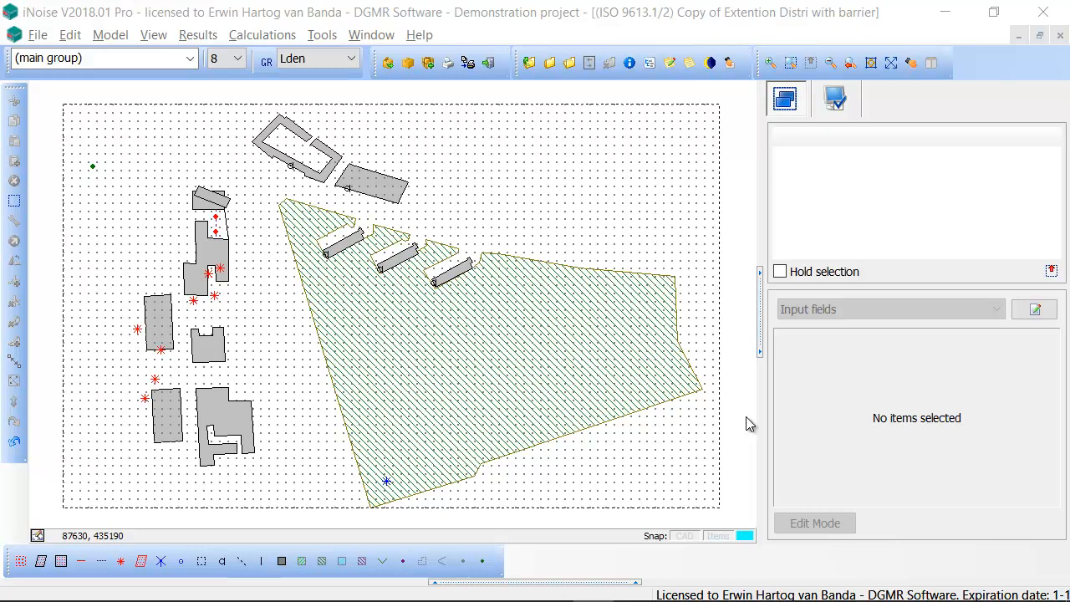
{"action": "mouse_move", "coordinate": [393, 201]}
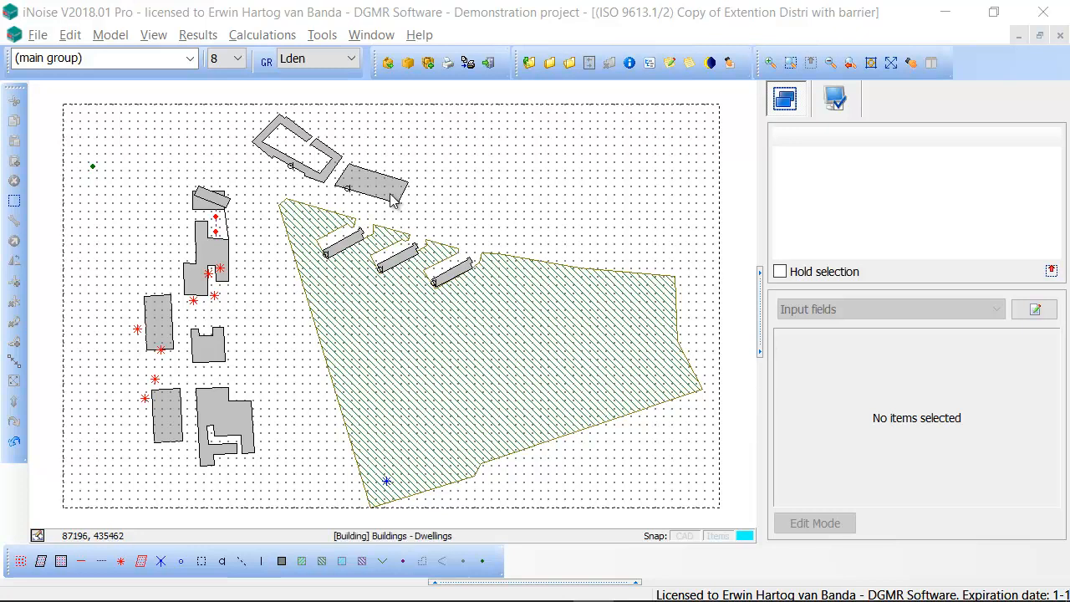
Change the rectangular Dwellings building's Height from 30 to 25 m.
{"action": "double_click", "coordinate": [393, 188]}
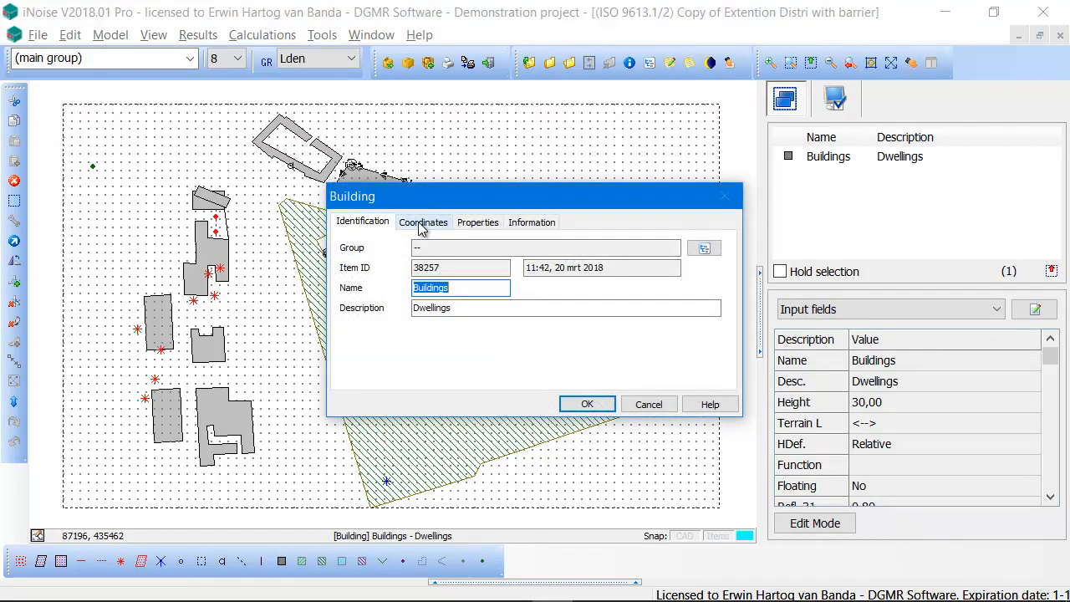
{"action": "left_click", "coordinate": [423, 222]}
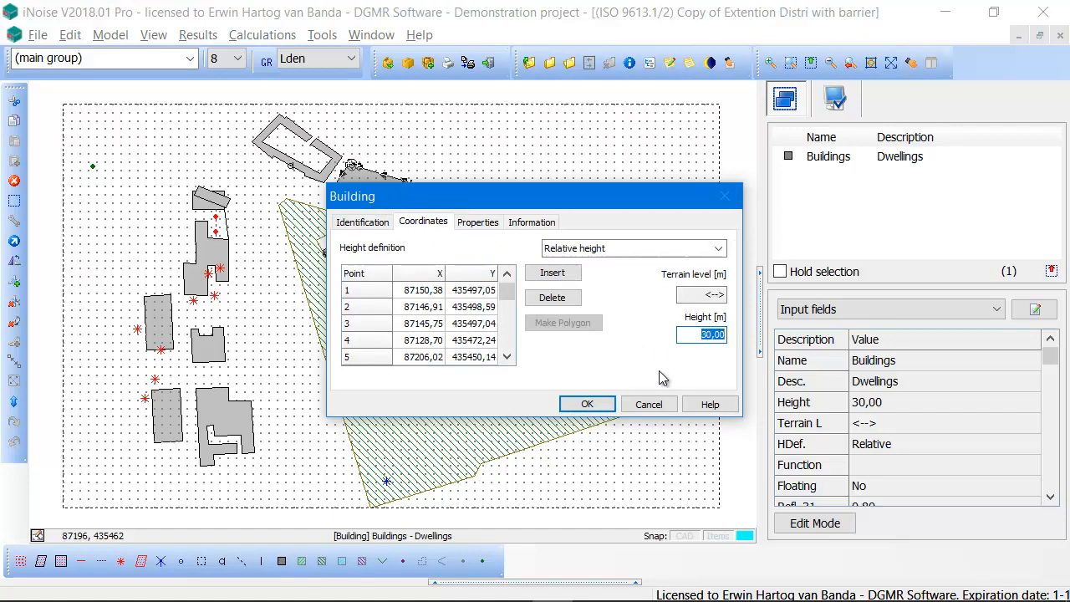
{"action": "type", "text": "2"}
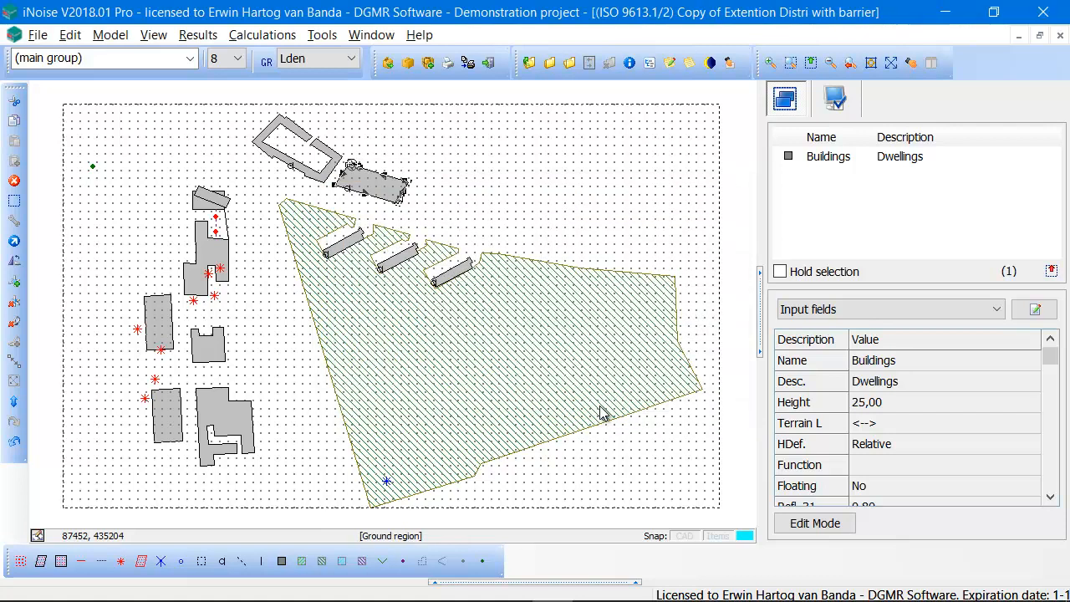
Select both Dwellings buildings together and set their shared Height to 25 m.
{"action": "left_click", "coordinate": [502, 251]}
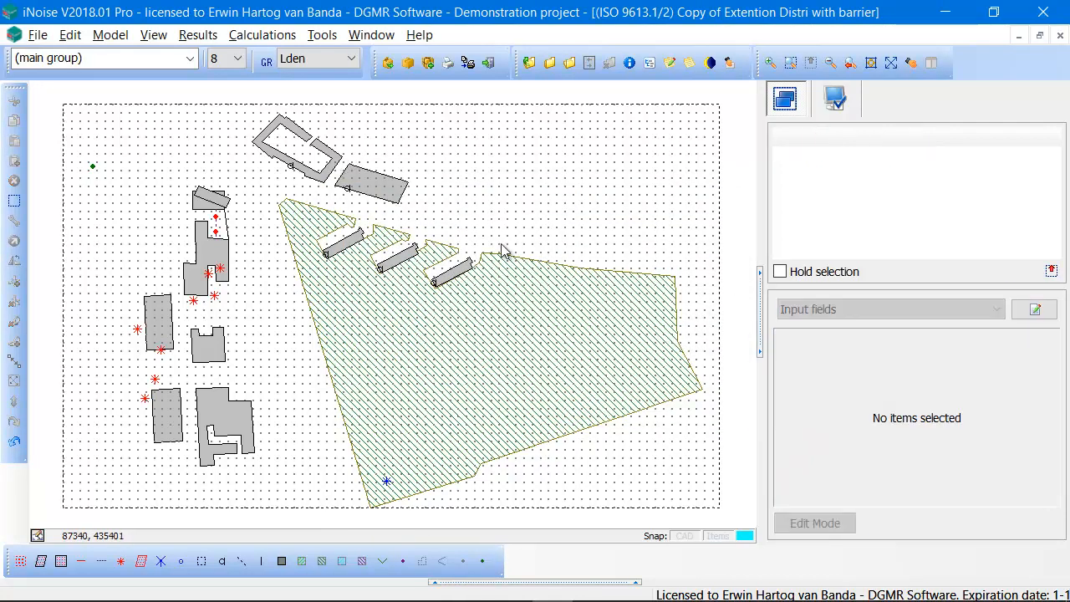
{"action": "mouse_move", "coordinate": [381, 172]}
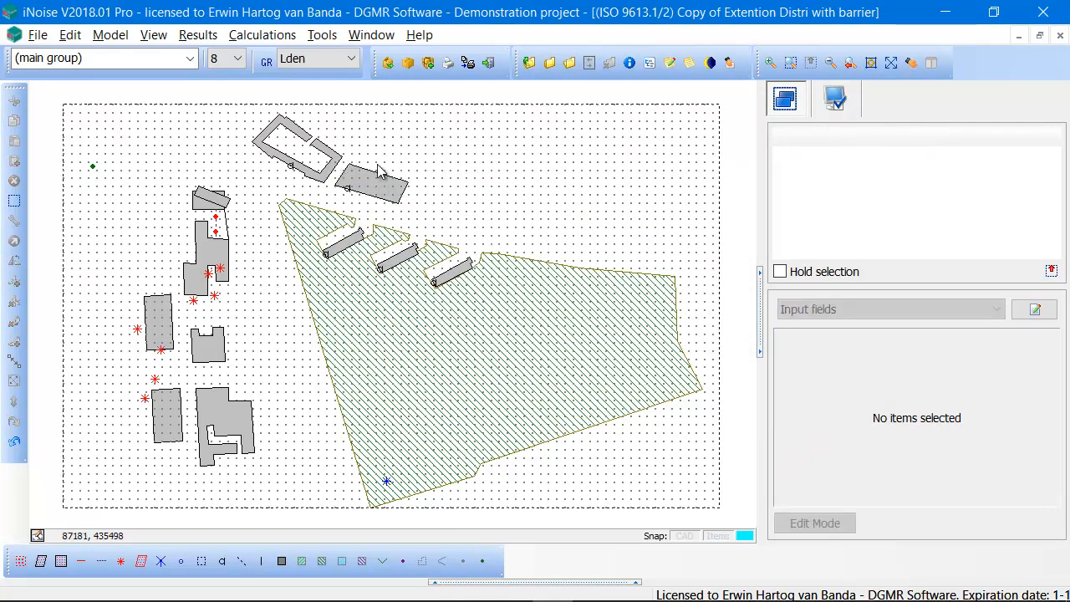
{"action": "left_click", "coordinate": [297, 151]}
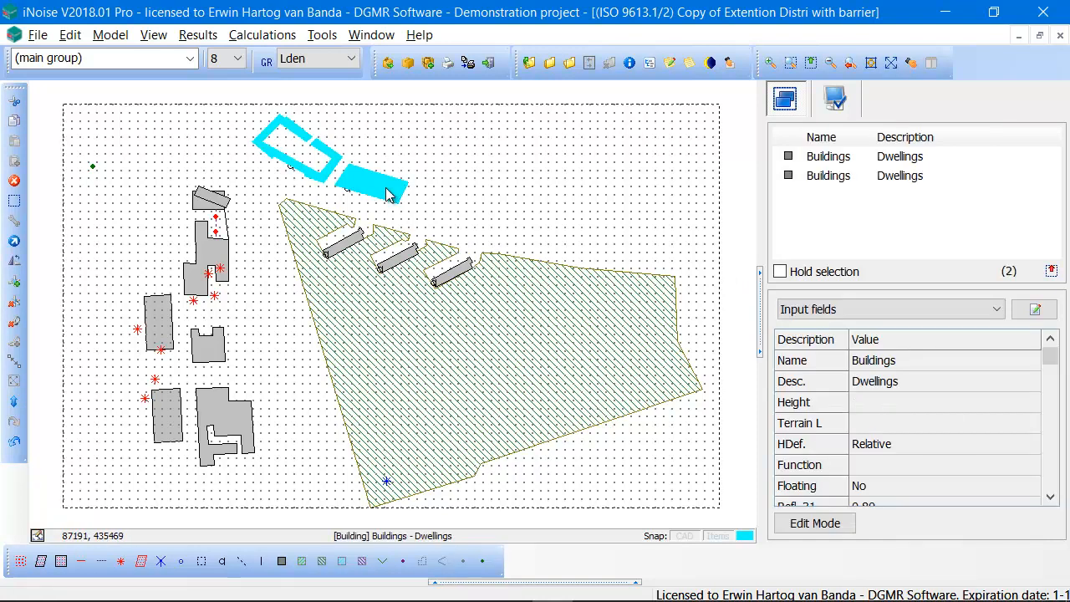
{"action": "mouse_move", "coordinate": [491, 203]}
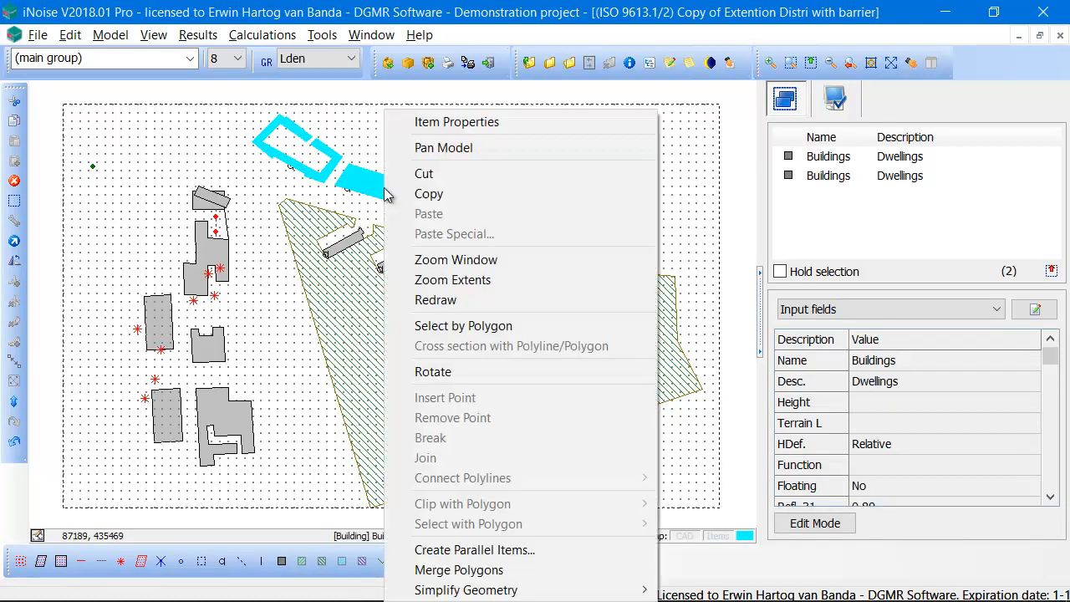
{"action": "mouse_move", "coordinate": [456, 121]}
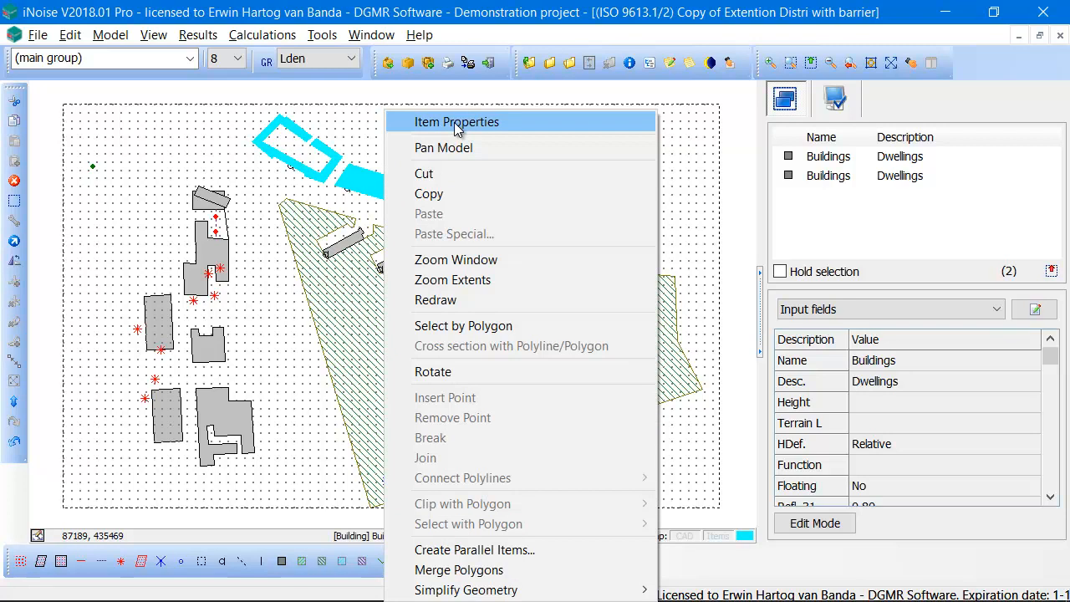
{"action": "left_click", "coordinate": [457, 121]}
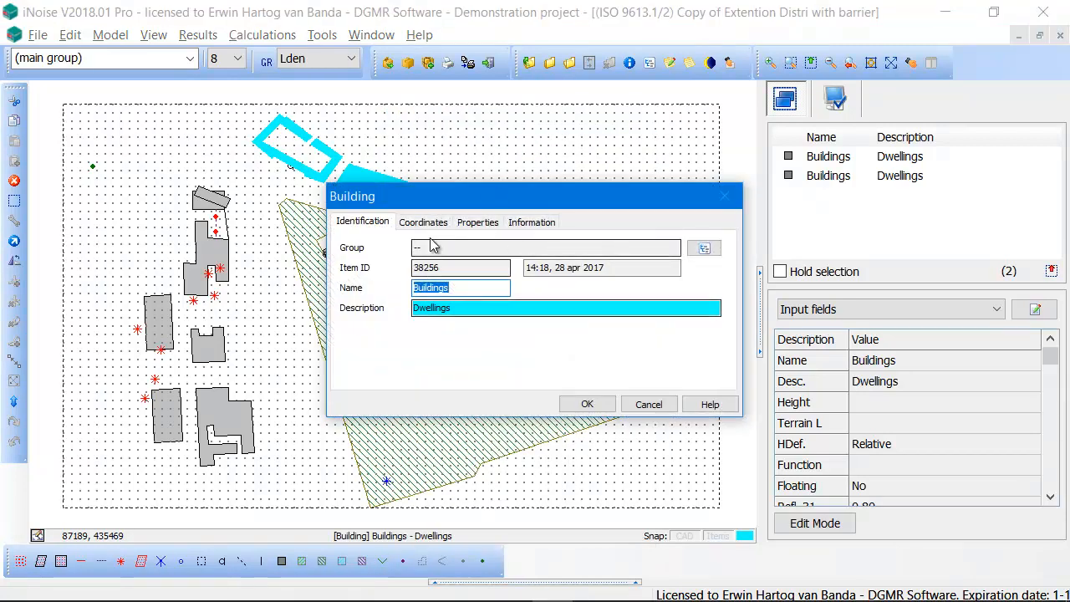
{"action": "left_click", "coordinate": [423, 221]}
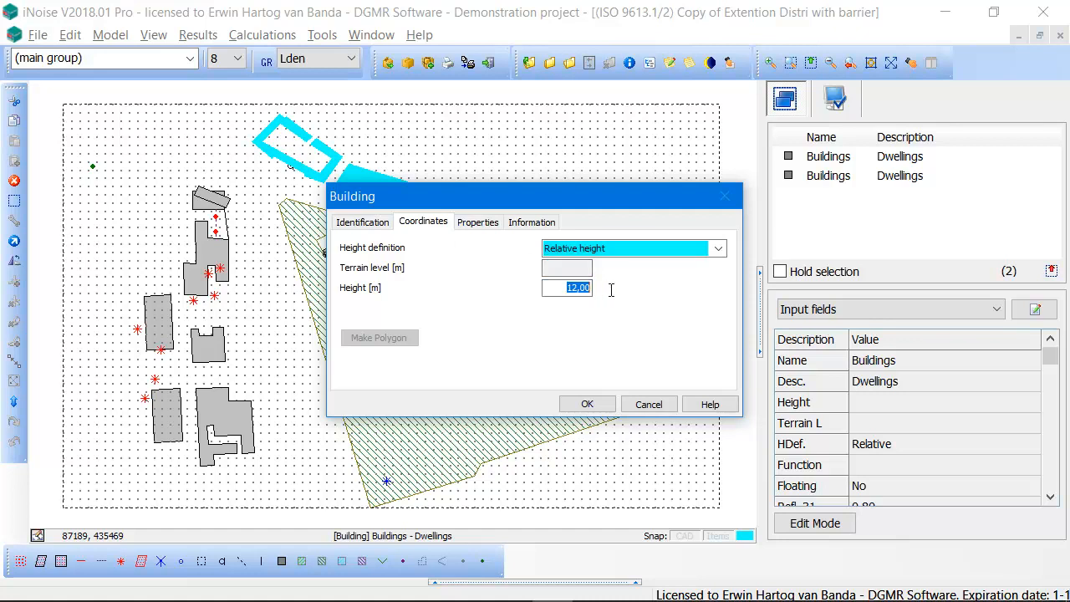
{"action": "type", "text": "25"}
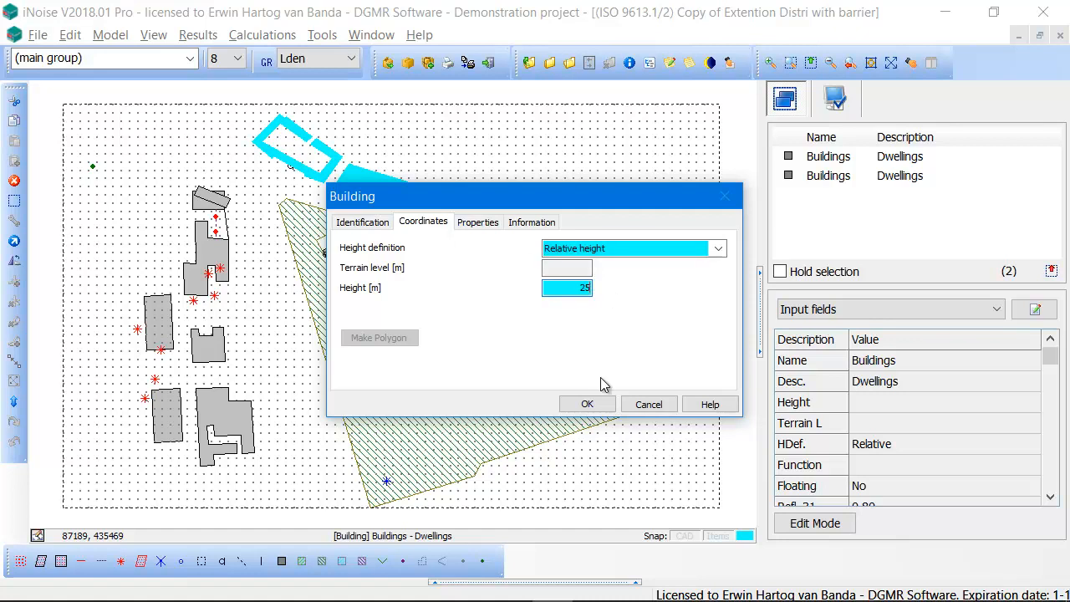
{"action": "left_click", "coordinate": [587, 403]}
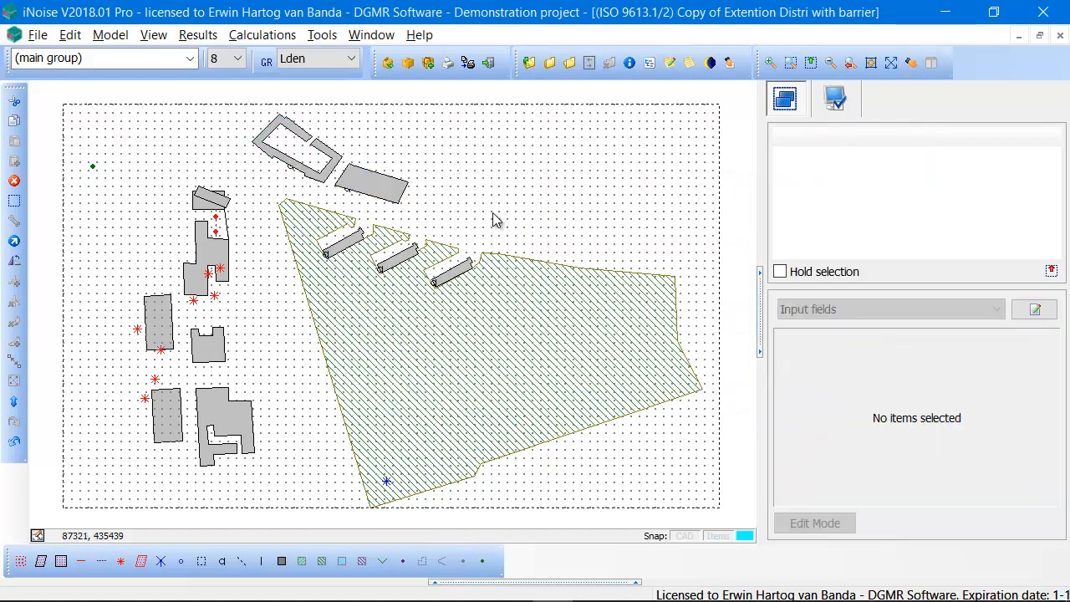
Verify the L-shaped building's height reads 25 m, then clear the selection.
{"action": "double_click", "coordinate": [297, 147]}
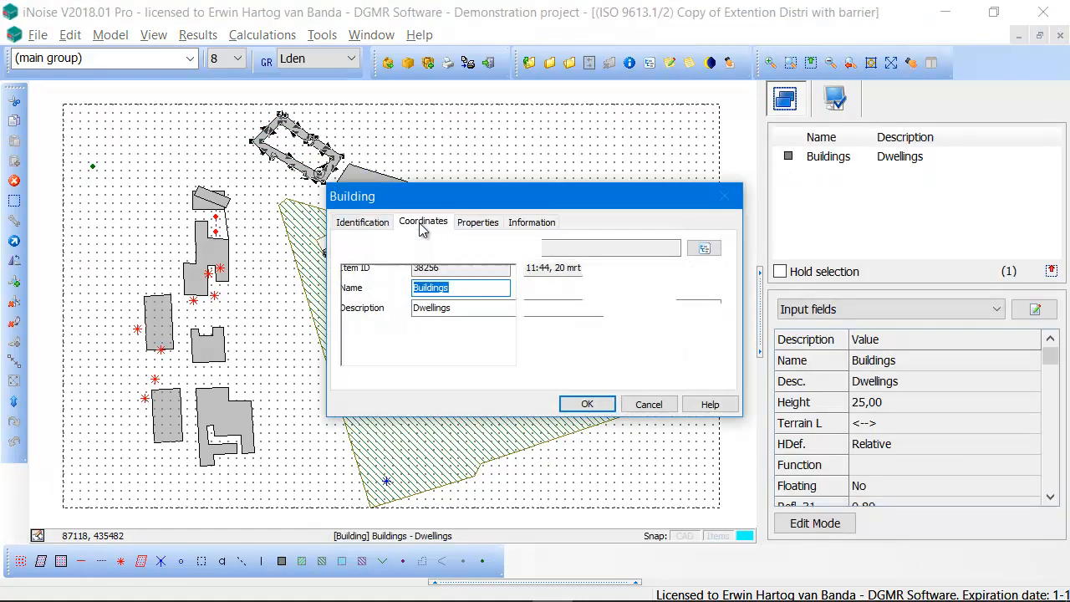
{"action": "left_click", "coordinate": [586, 404]}
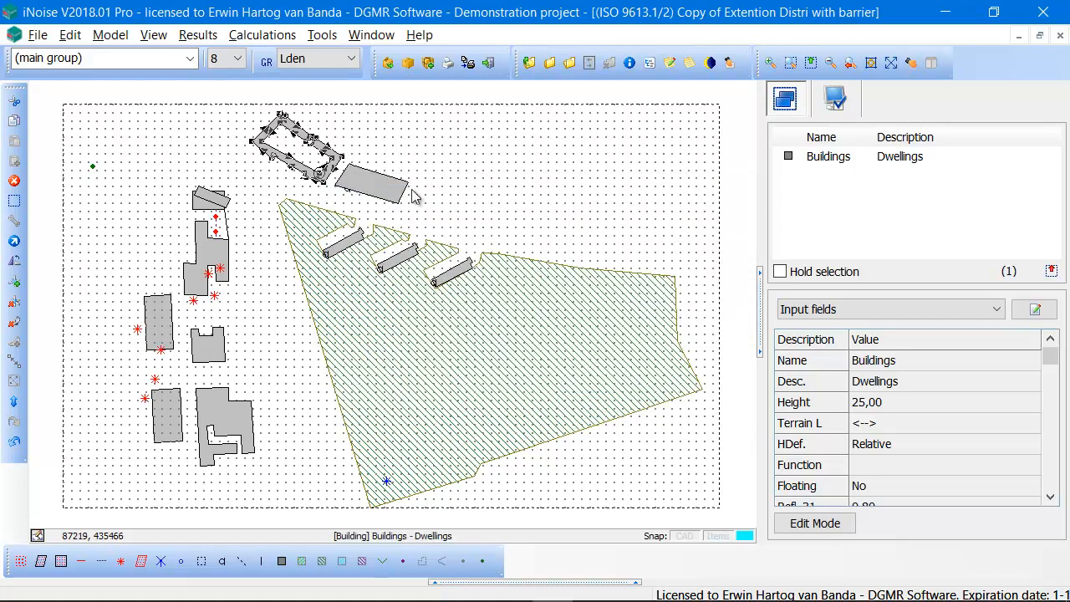
{"action": "double_click", "coordinate": [296, 154]}
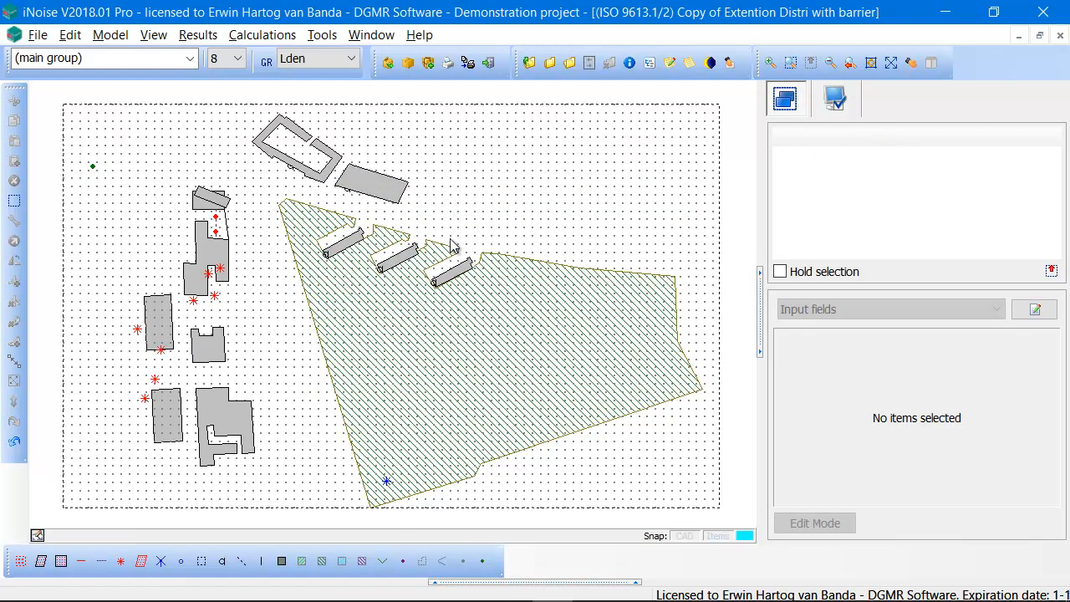
{"action": "mouse_move", "coordinate": [274, 199]}
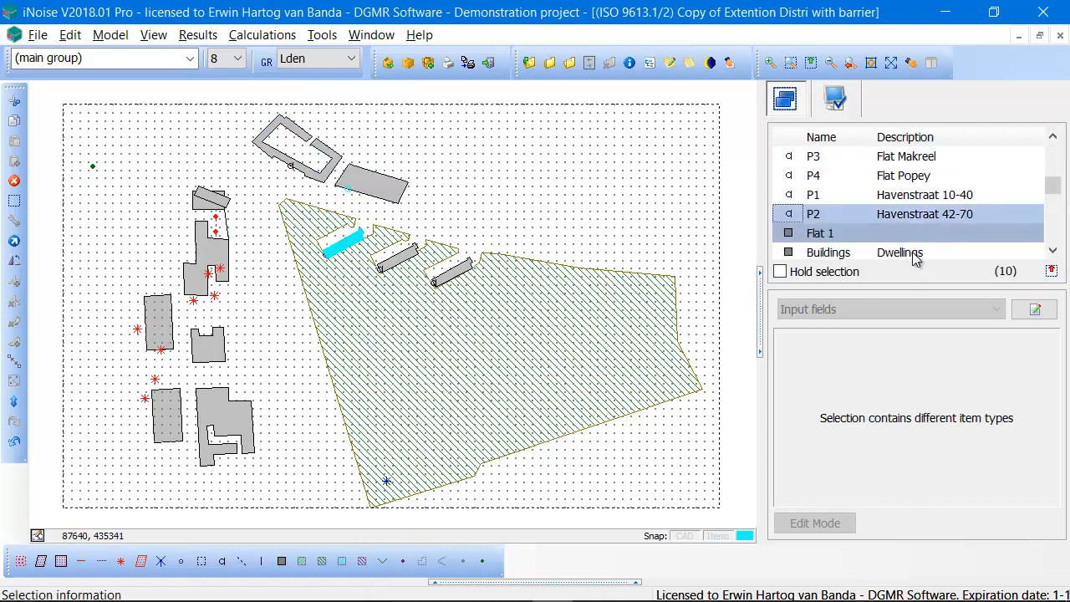
{"action": "left_click", "coordinate": [813, 176]}
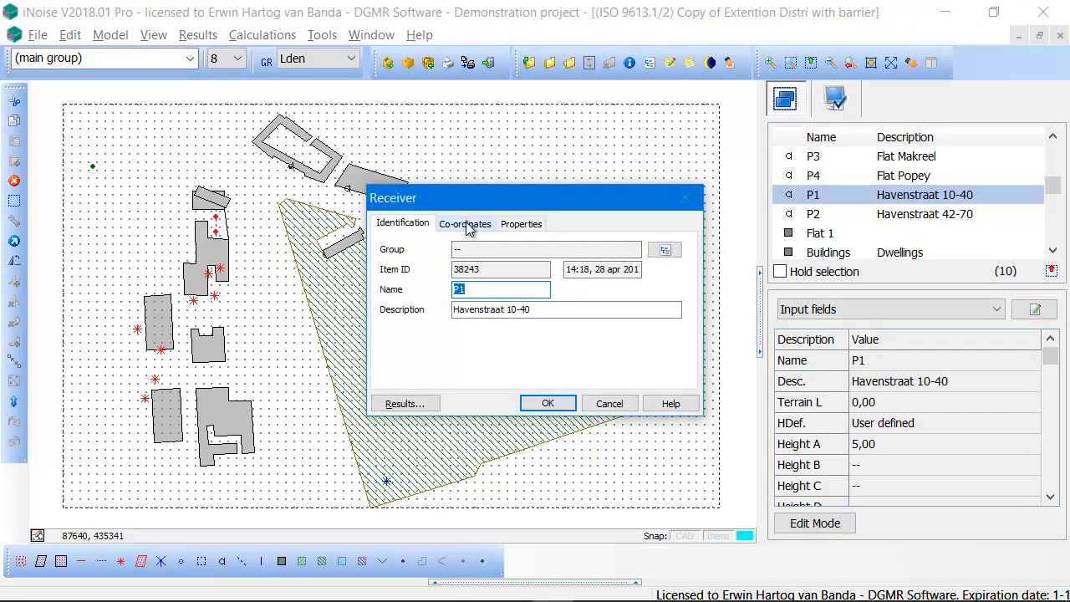
{"action": "left_click", "coordinate": [465, 223]}
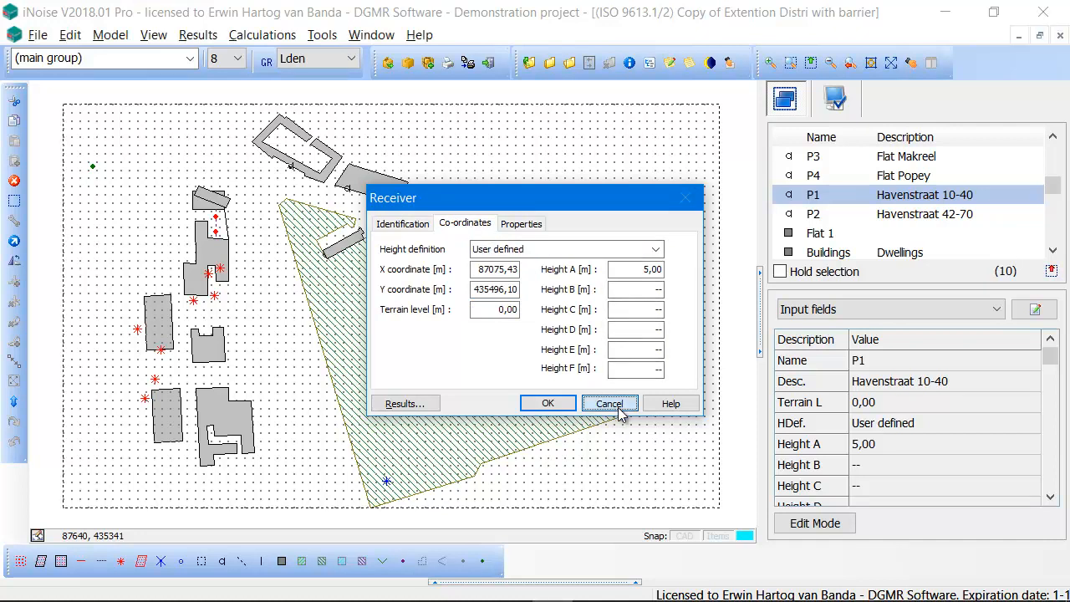
{"action": "left_click", "coordinate": [609, 402]}
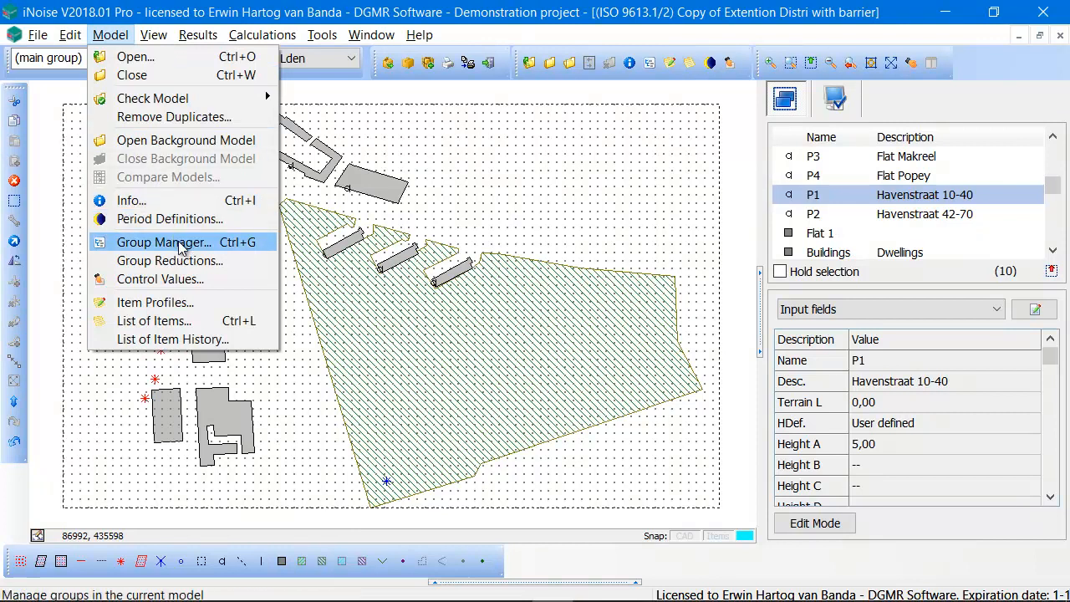
{"action": "left_click", "coordinate": [163, 242]}
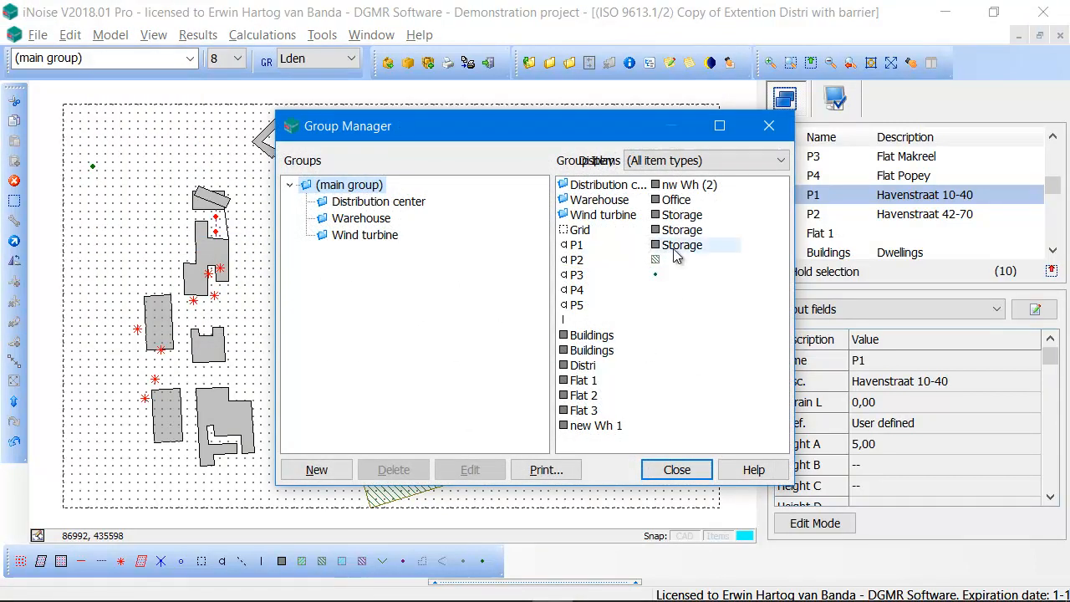
{"action": "double_click", "coordinate": [680, 244]}
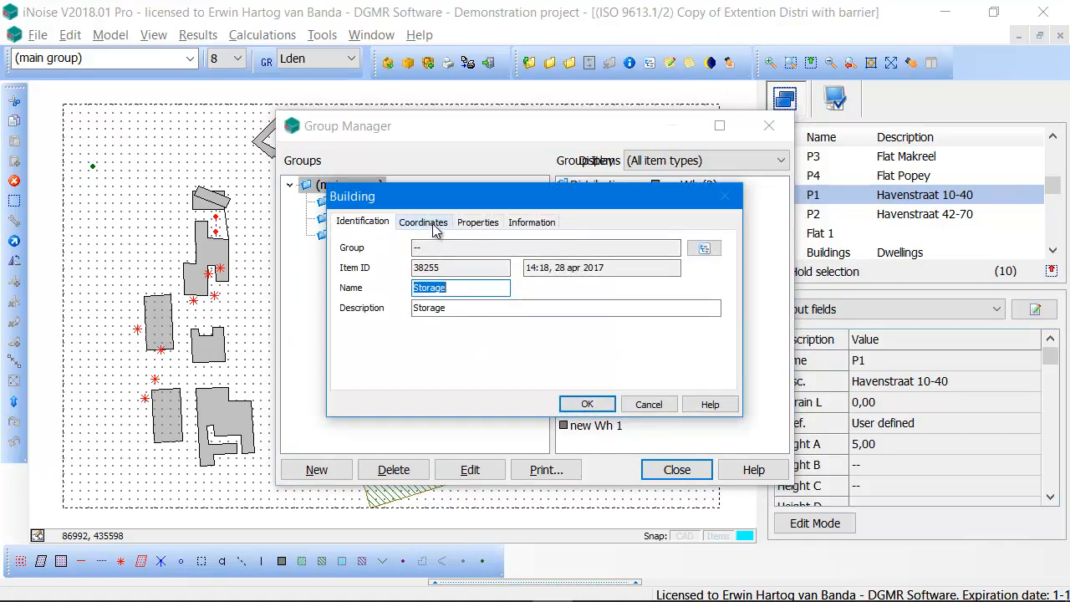
{"action": "left_click", "coordinate": [477, 221]}
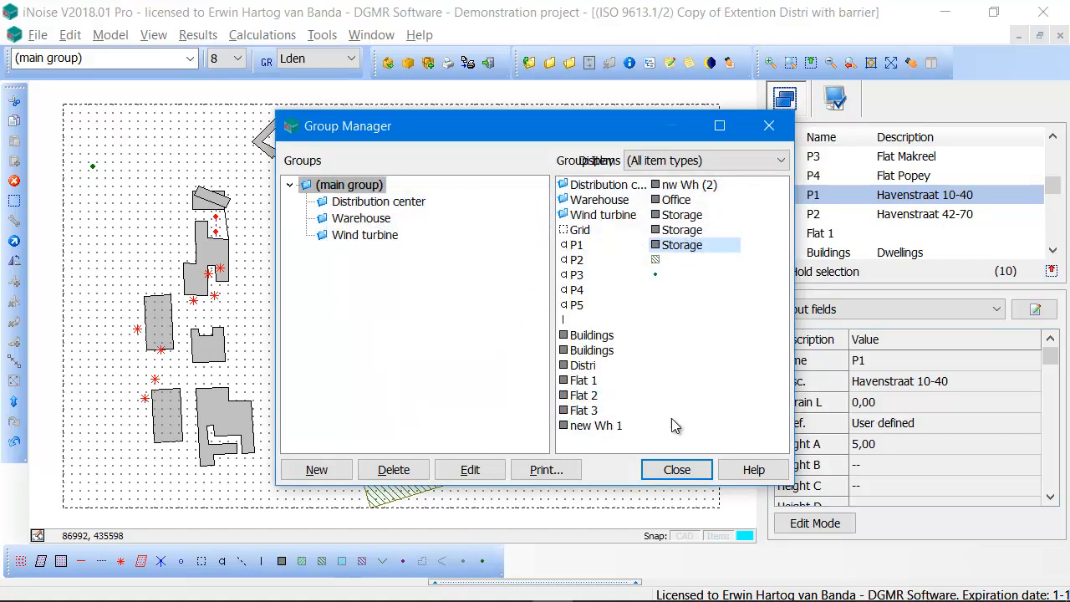
{"action": "left_click", "coordinate": [676, 469]}
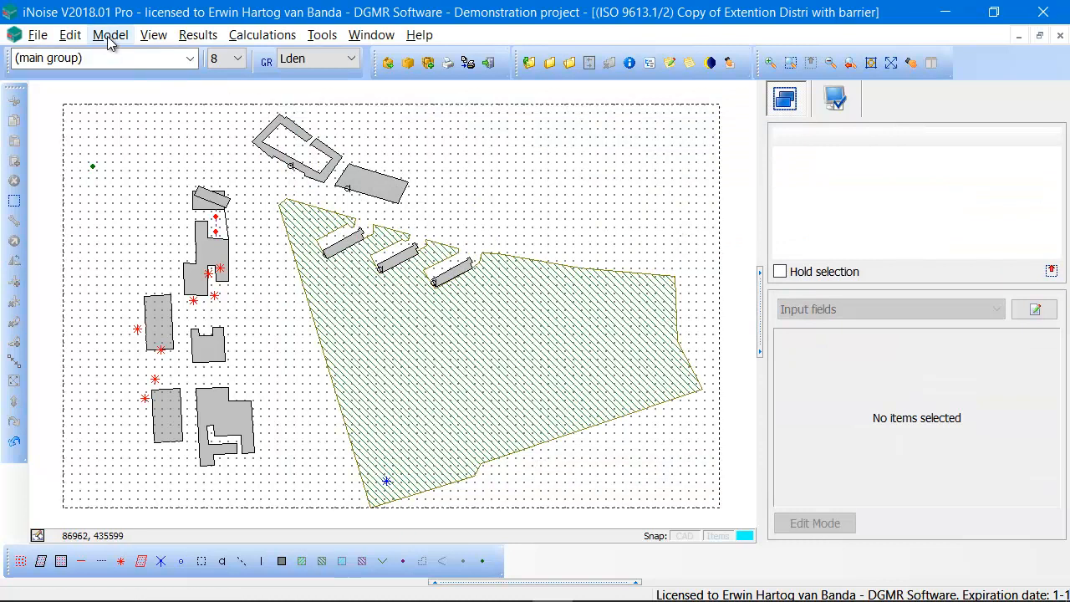
Open Model > List of Items for Buildings, cancelling one building's properties unchanged.
{"action": "left_click", "coordinate": [111, 34]}
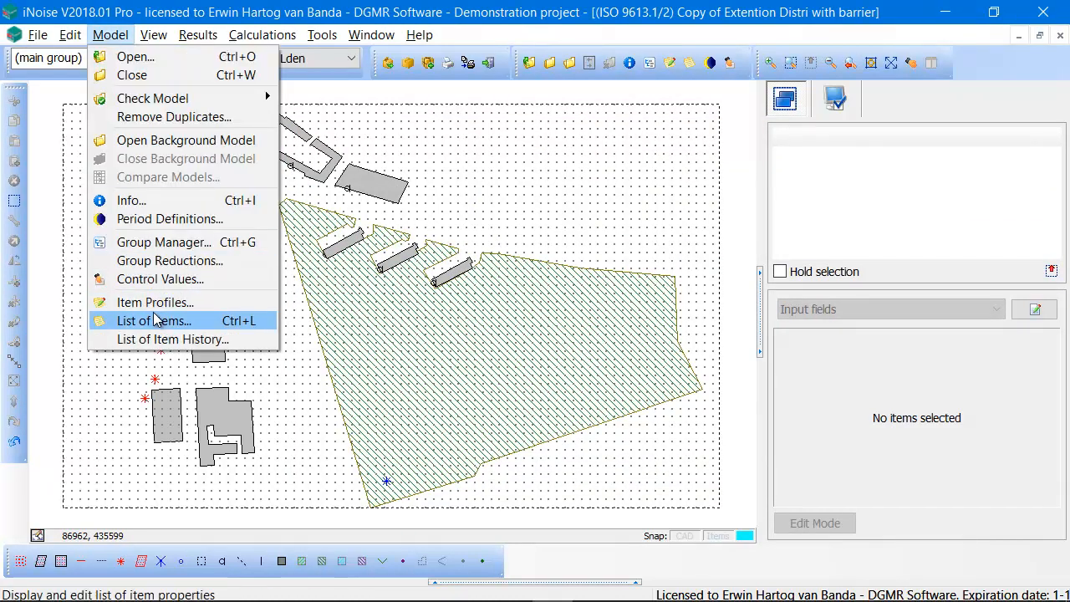
{"action": "left_click", "coordinate": [153, 320]}
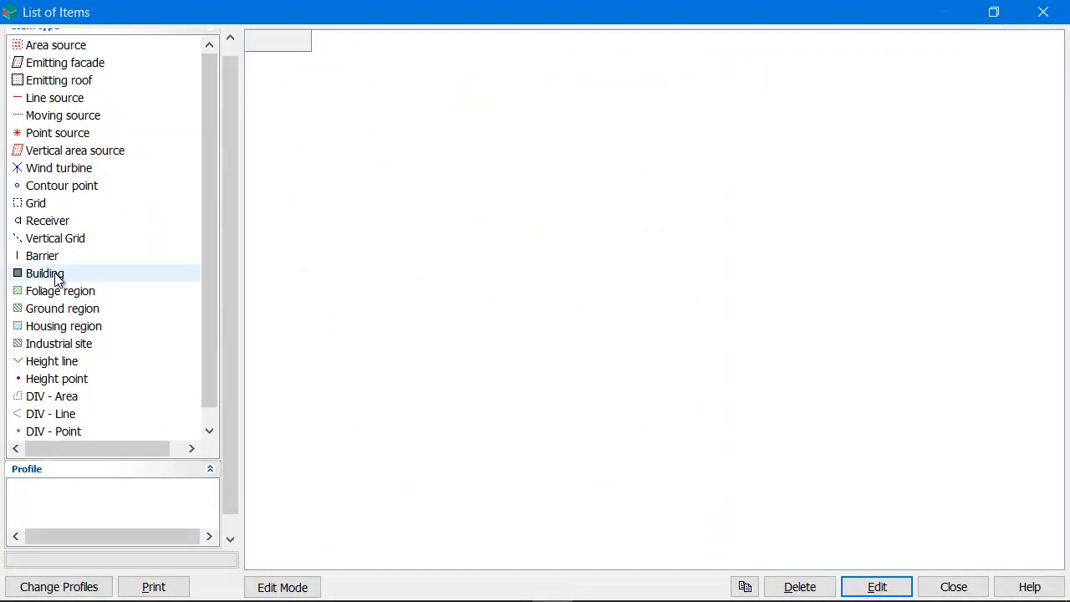
{"action": "left_click", "coordinate": [45, 274]}
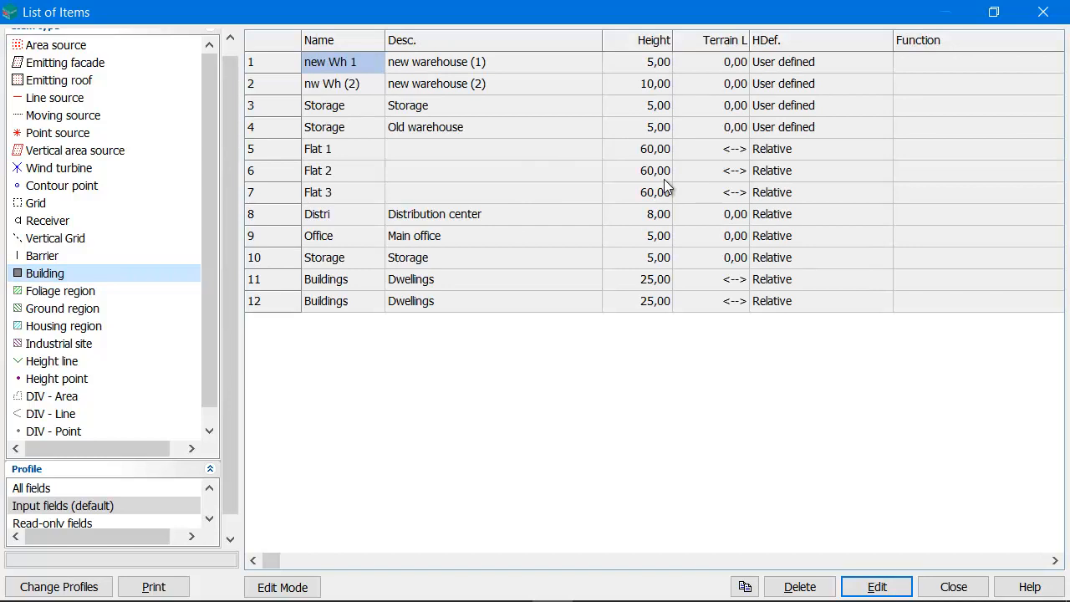
{"action": "mouse_move", "coordinate": [657, 70]}
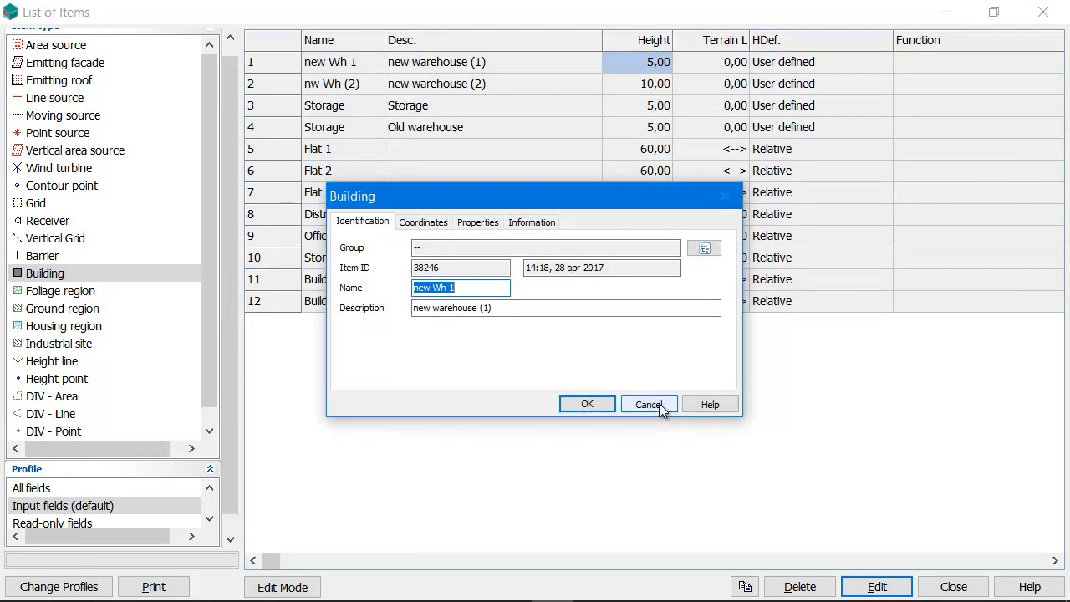
{"action": "left_click", "coordinate": [648, 403]}
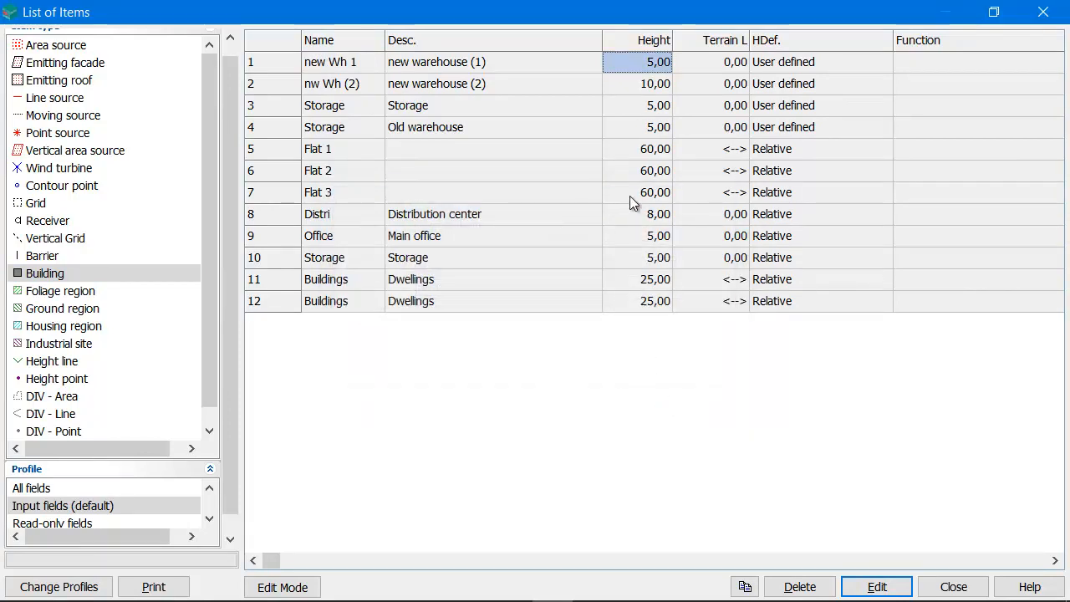
{"action": "mouse_move", "coordinate": [641, 465]}
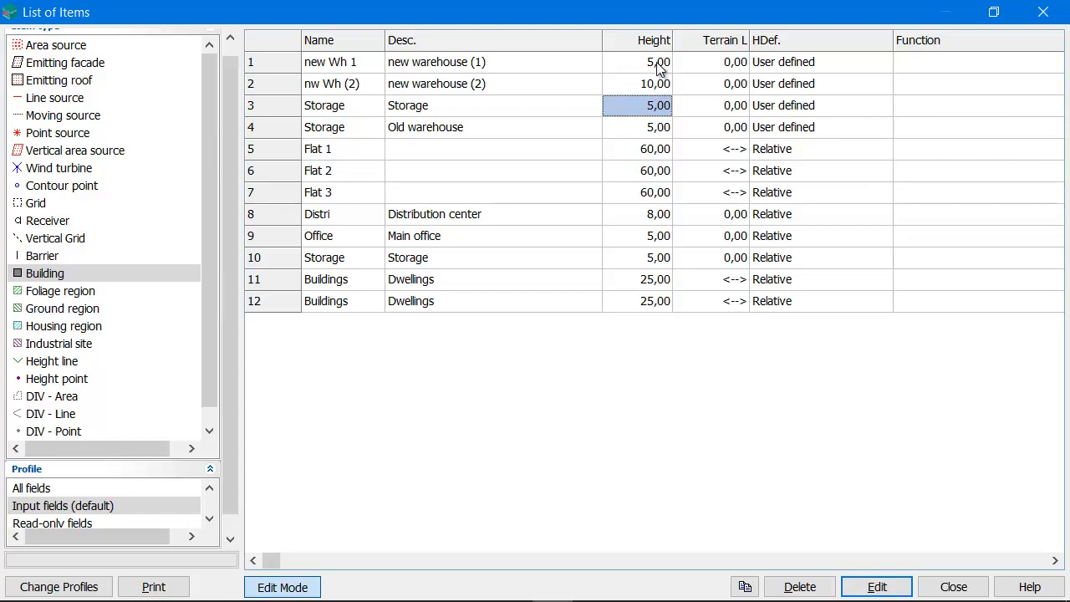
{"action": "mouse_move", "coordinate": [694, 324]}
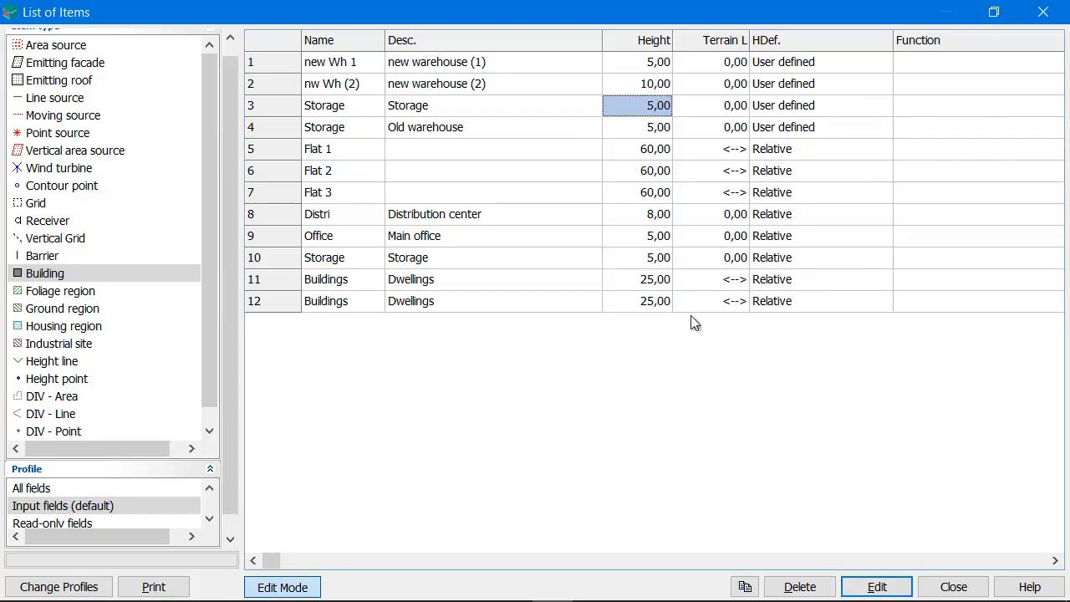
{"action": "mouse_move", "coordinate": [745, 586]}
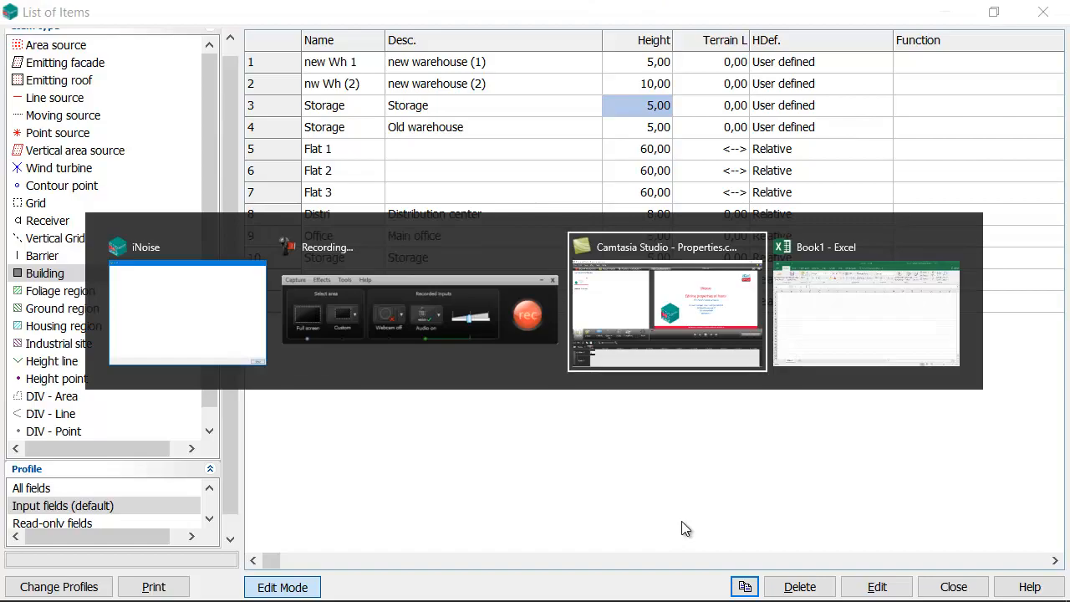
Switch from iNoise's building list to the Book1 Excel workbook.
{"action": "left_click", "coordinate": [865, 301]}
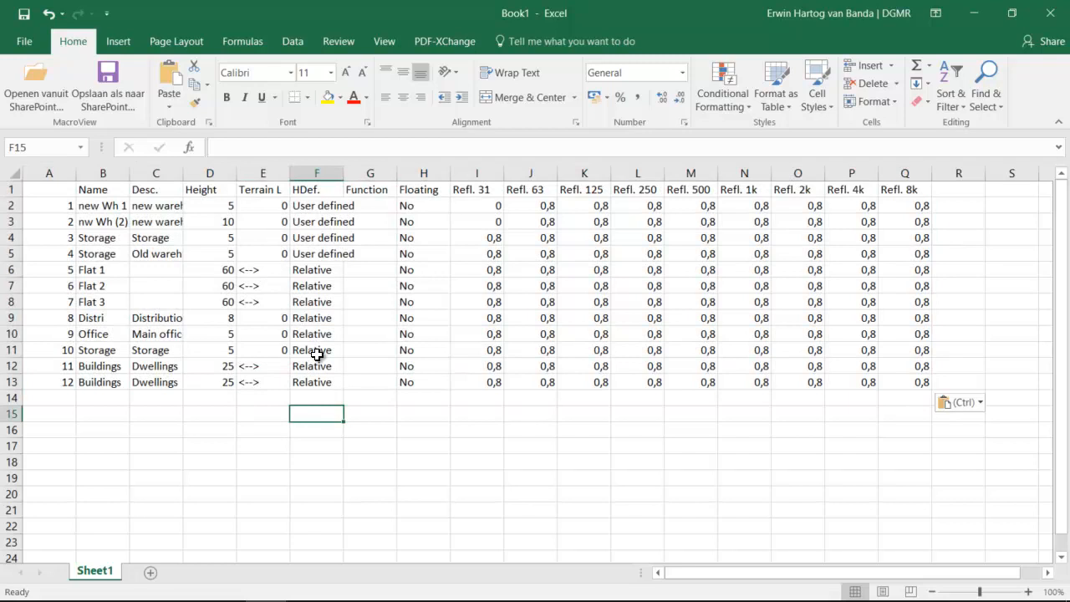
Revise warehouse heights to 12, 6 and 7, then copy heights D2:D13.
{"action": "left_click", "coordinate": [209, 222]}
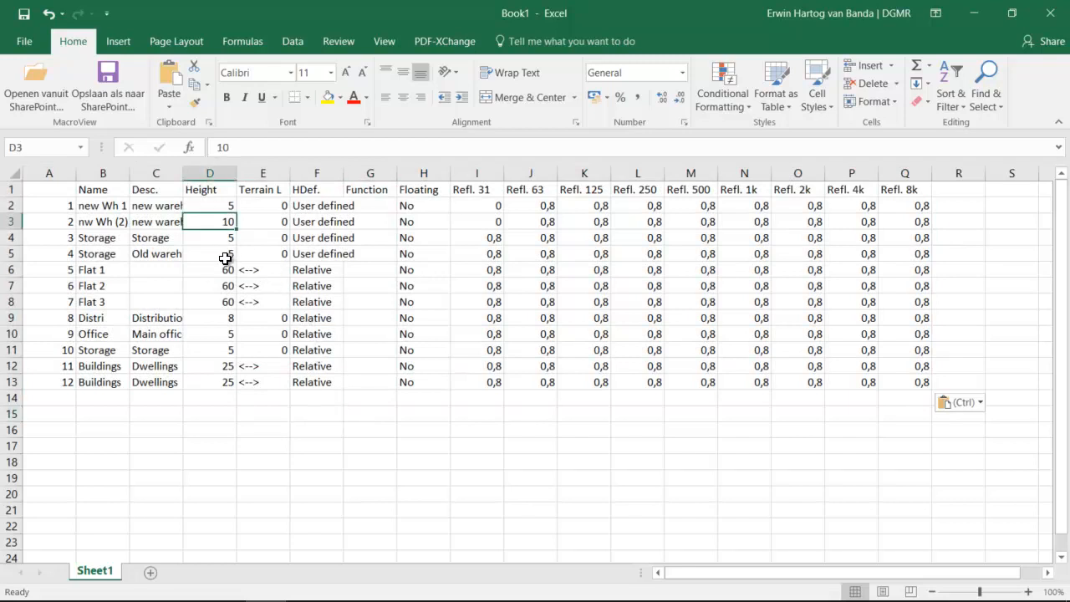
{"action": "type", "text": "12"}
{"action": "left_click", "coordinate": [210, 237]}
{"action": "type", "text": "6"}
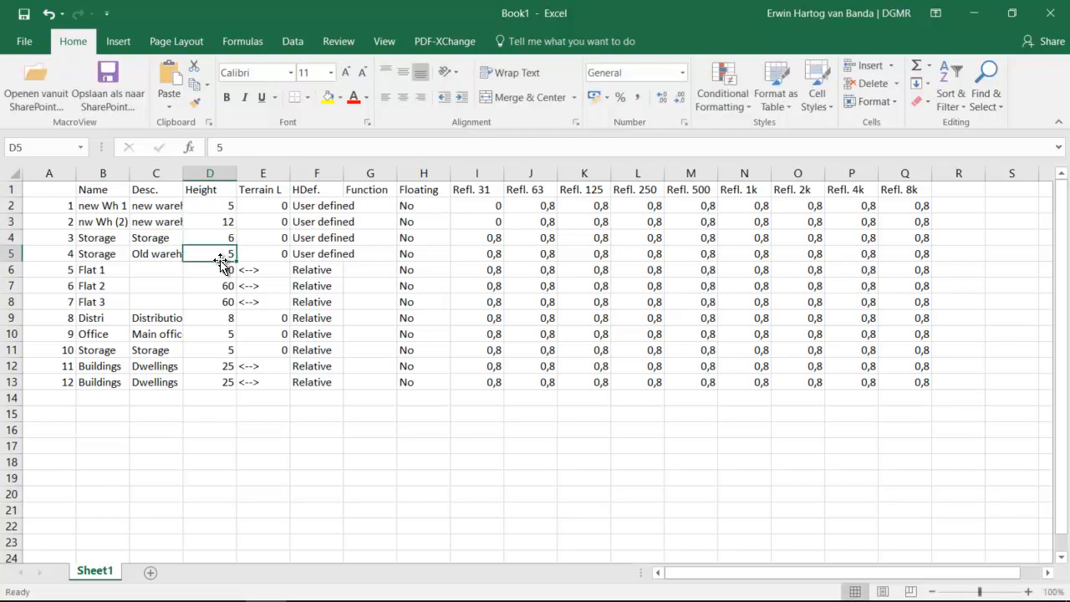
{"action": "key", "text": "Return"}
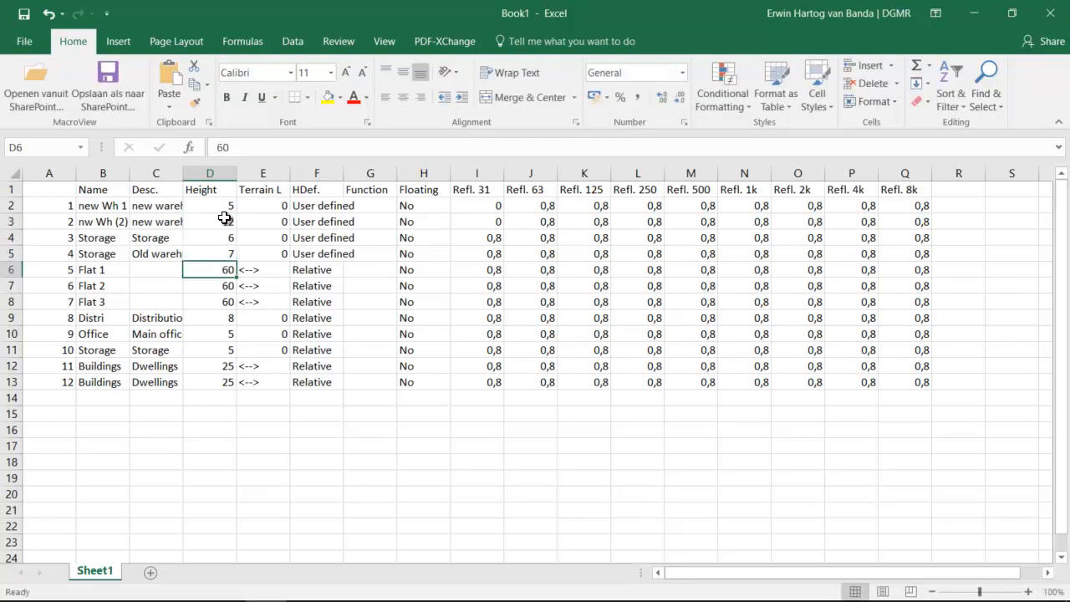
{"action": "left_click_drag", "start_coordinate": [209, 205], "coordinate": [209, 382]}
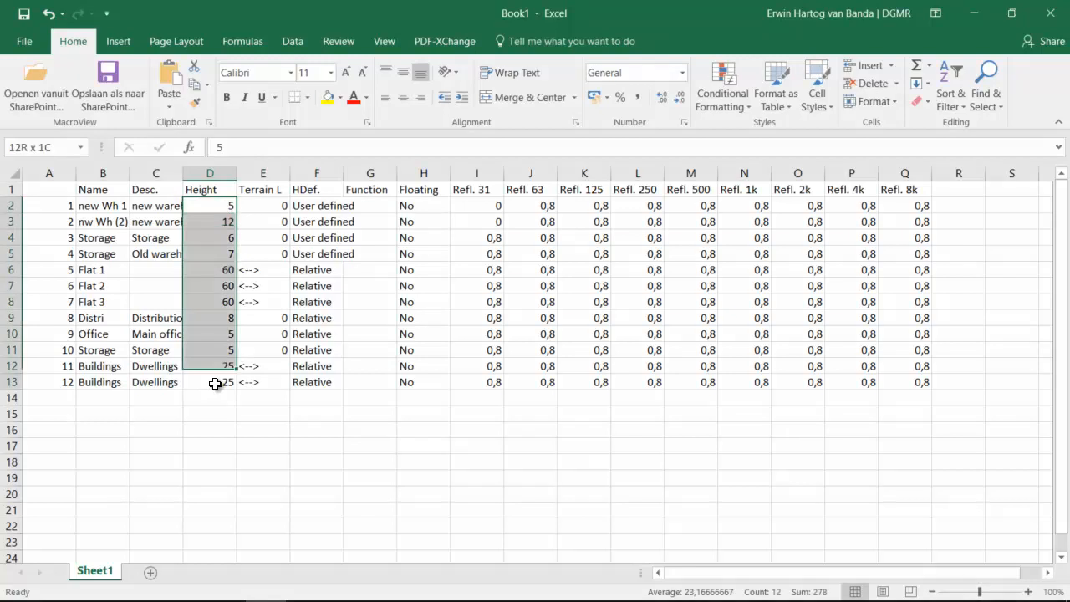
{"action": "right_click", "coordinate": [216, 382]}
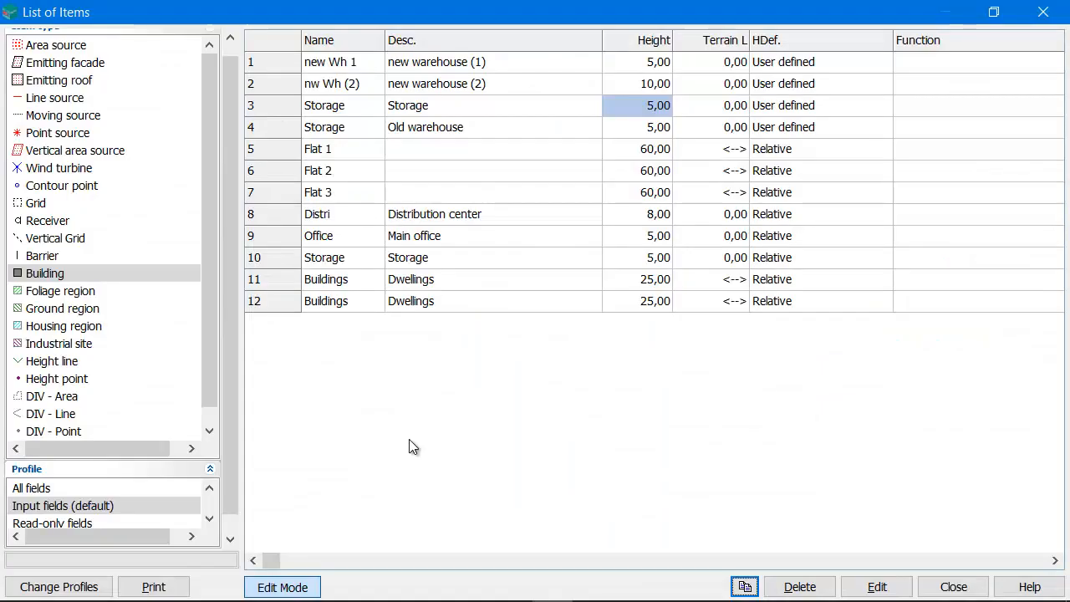
Paste the 12 revised heights into iNoise's Height column, then close the list.
{"action": "left_click", "coordinate": [659, 62]}
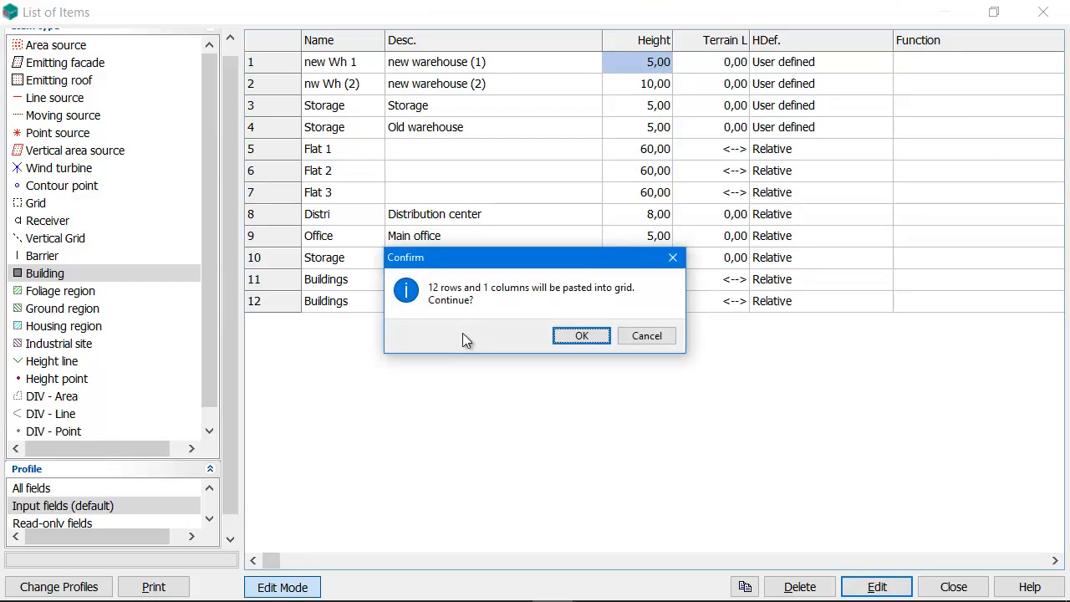
{"action": "mouse_move", "coordinate": [457, 301]}
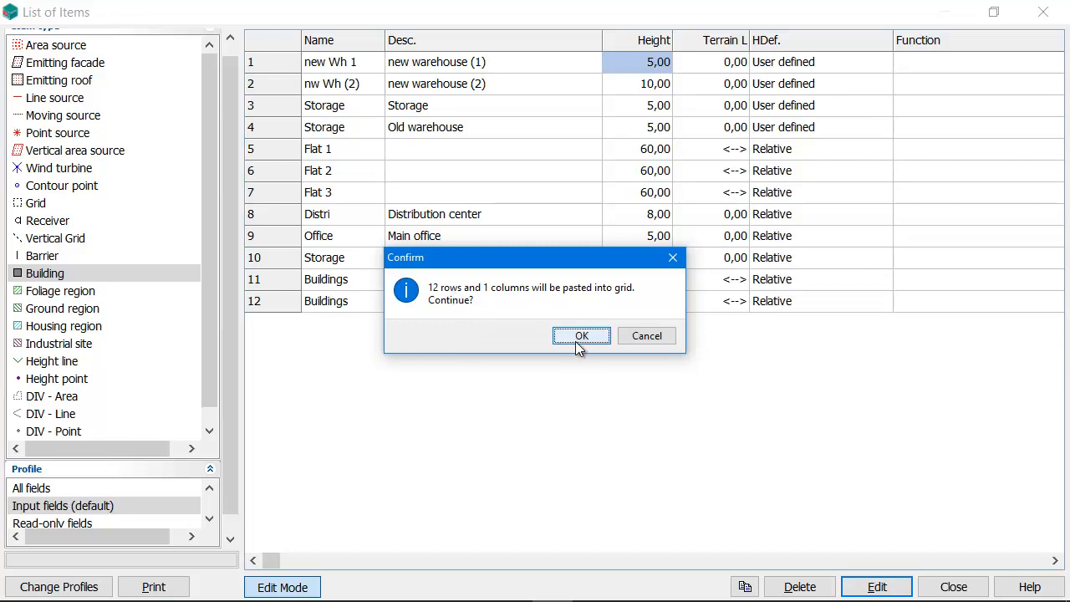
{"action": "left_click", "coordinate": [581, 335]}
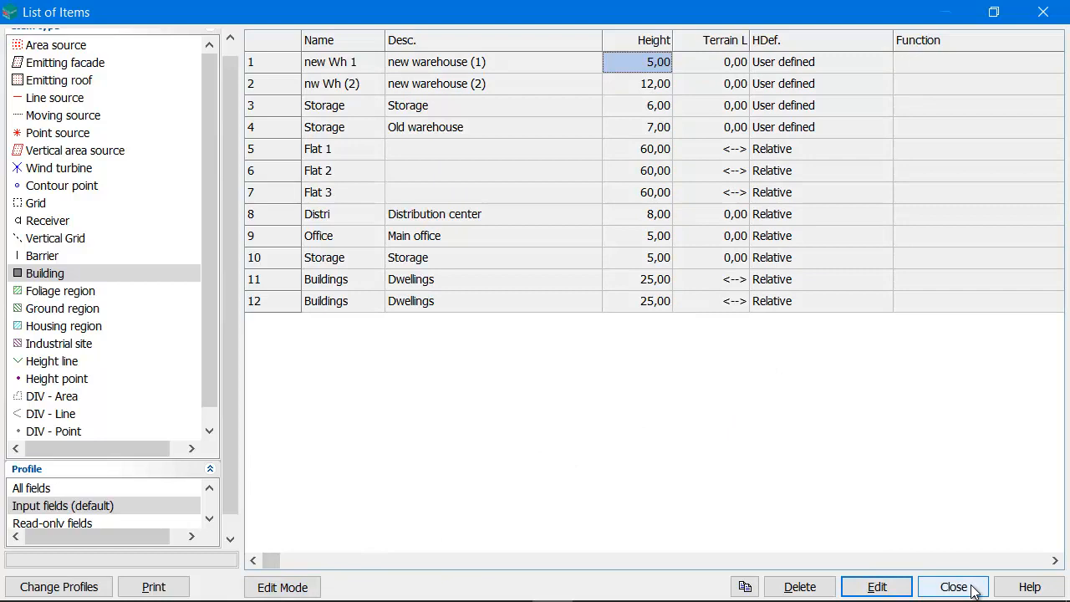
{"action": "left_click", "coordinate": [953, 586]}
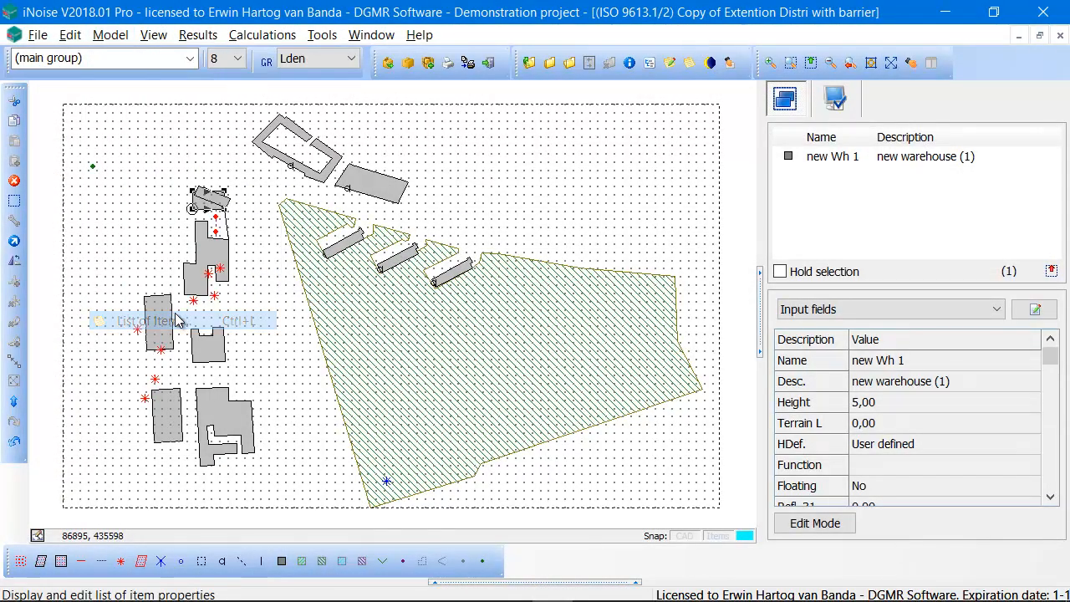
Reopen List of Items showing the eight point sources.
{"action": "left_click", "coordinate": [151, 320]}
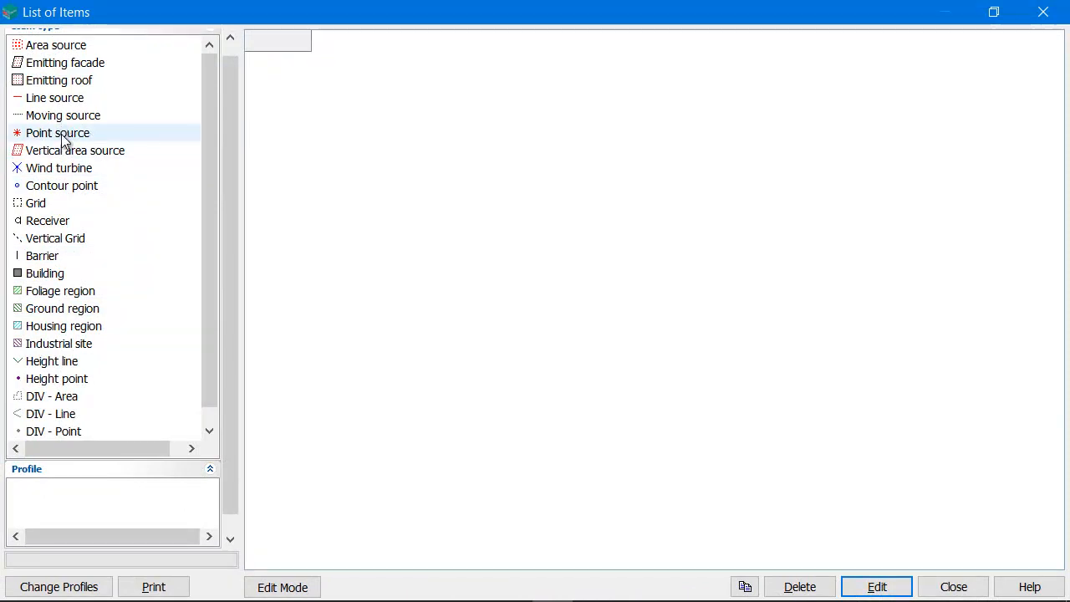
{"action": "left_click", "coordinate": [57, 133]}
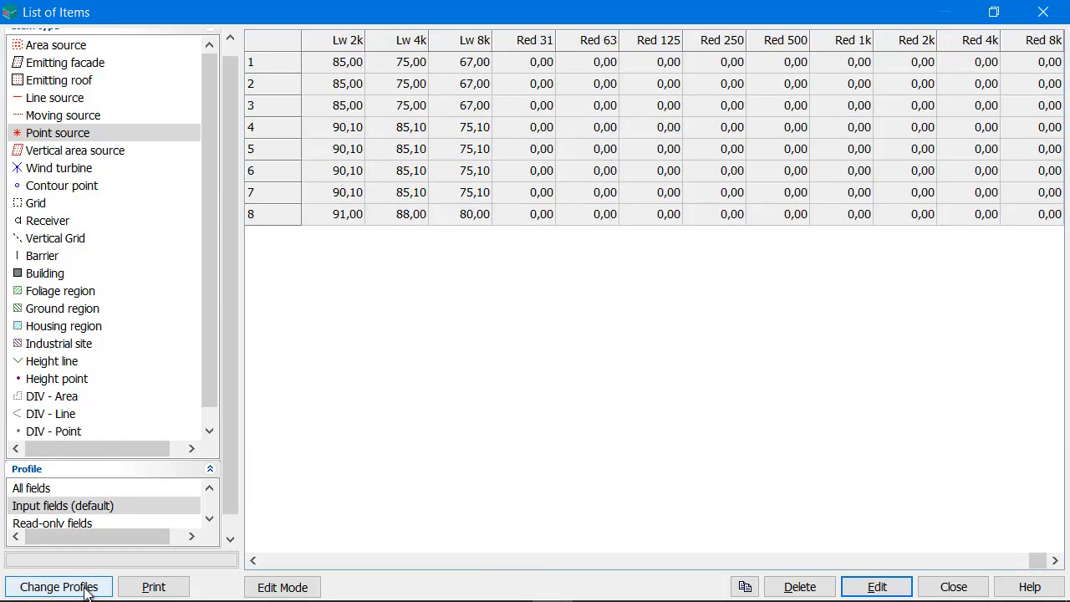
Create a new point-source attribute profile named Lw.
{"action": "left_click", "coordinate": [59, 586]}
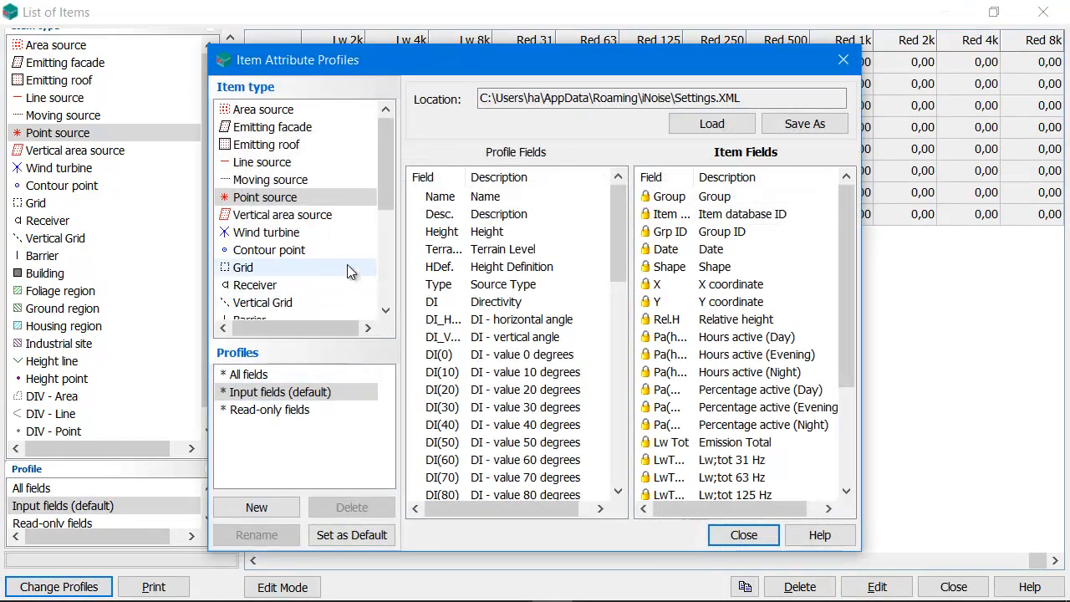
{"action": "left_click", "coordinate": [255, 506]}
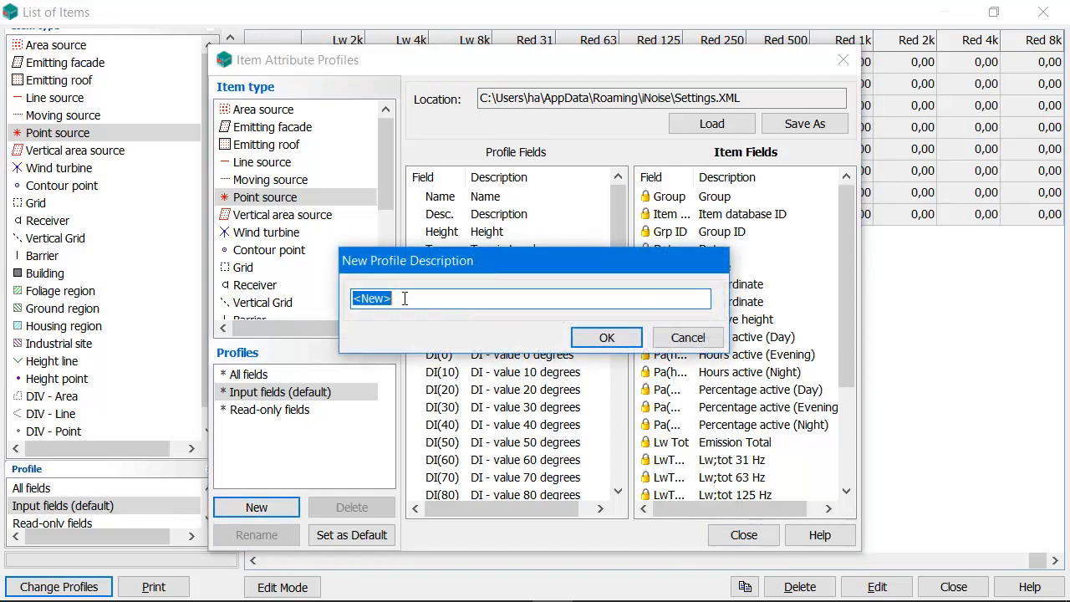
{"action": "type", "text": "Lw"}
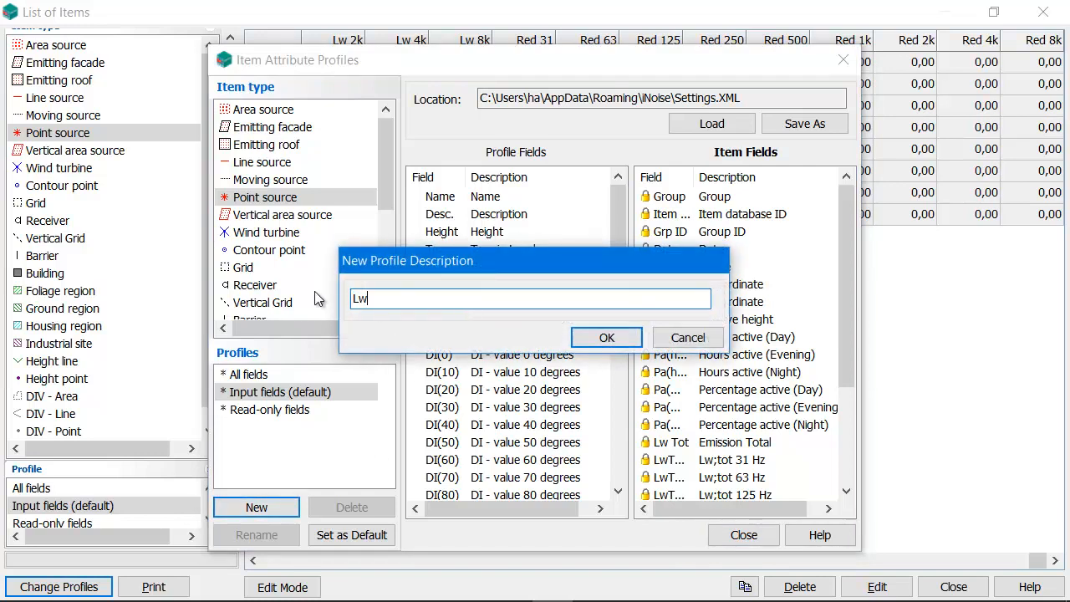
{"action": "left_click", "coordinate": [606, 337]}
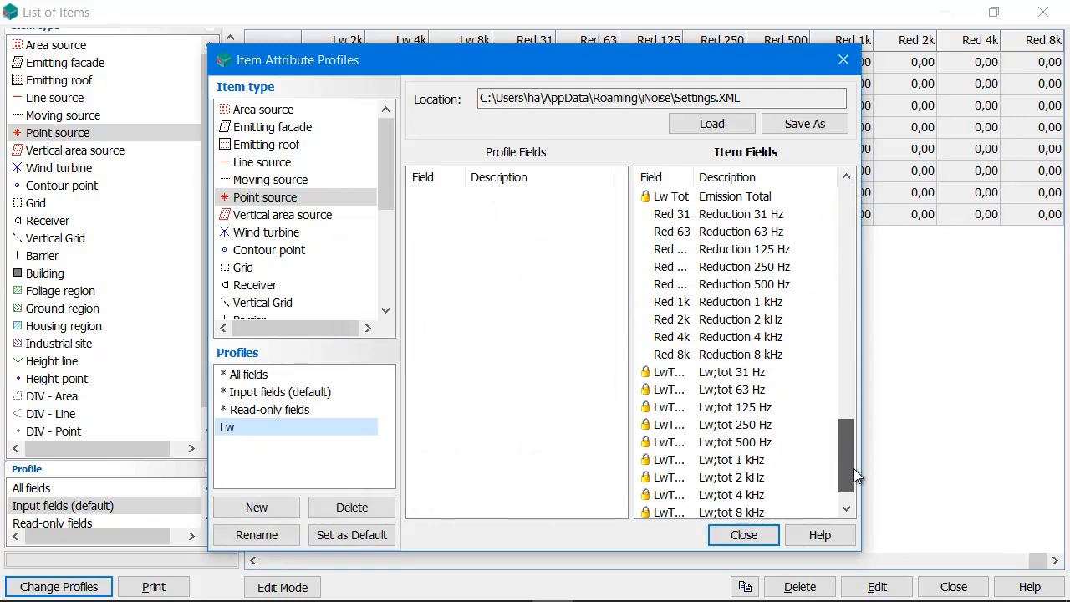
Add the Lw 31 through Lw Tot emission fields to the Lw profile.
{"action": "scroll", "scroll_direction": "down", "scroll_amount": 3}
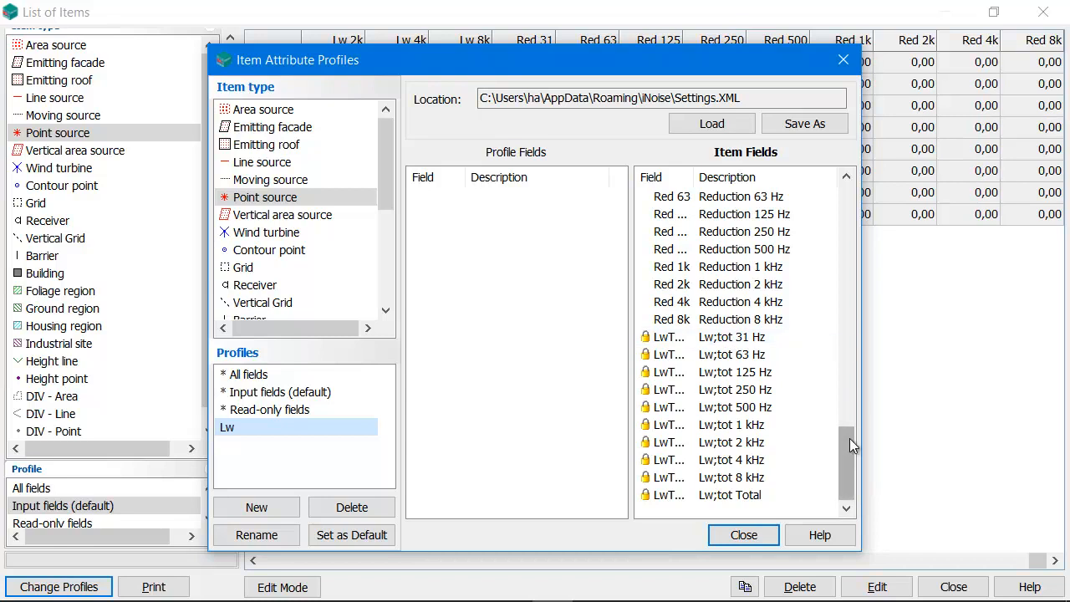
{"action": "scroll", "scroll_direction": "up", "scroll_amount": 3}
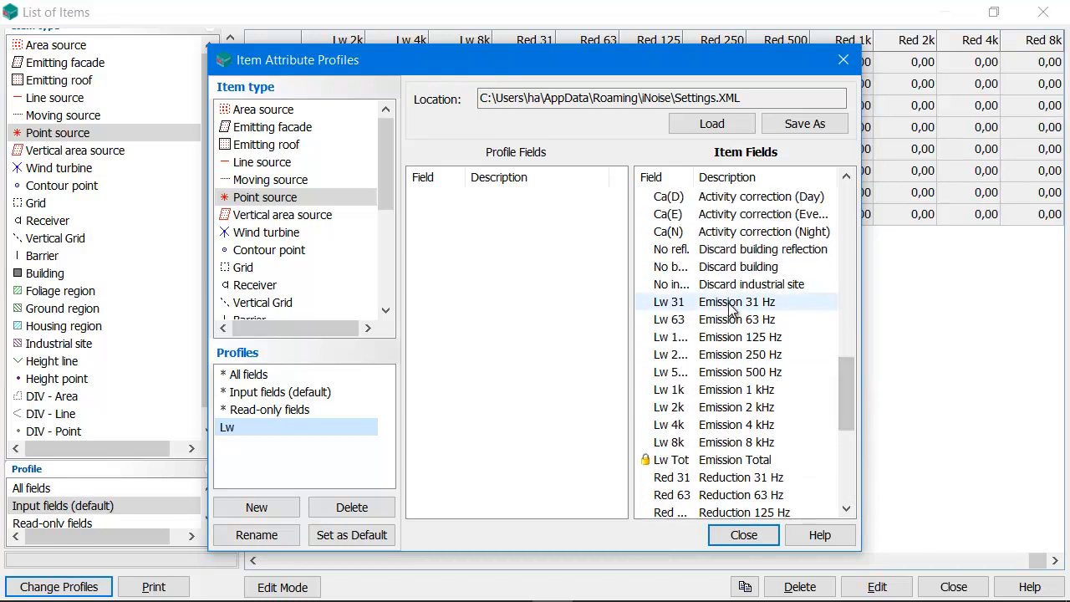
{"action": "left_click_drag", "start_coordinate": [670, 301], "coordinate": [555, 278]}
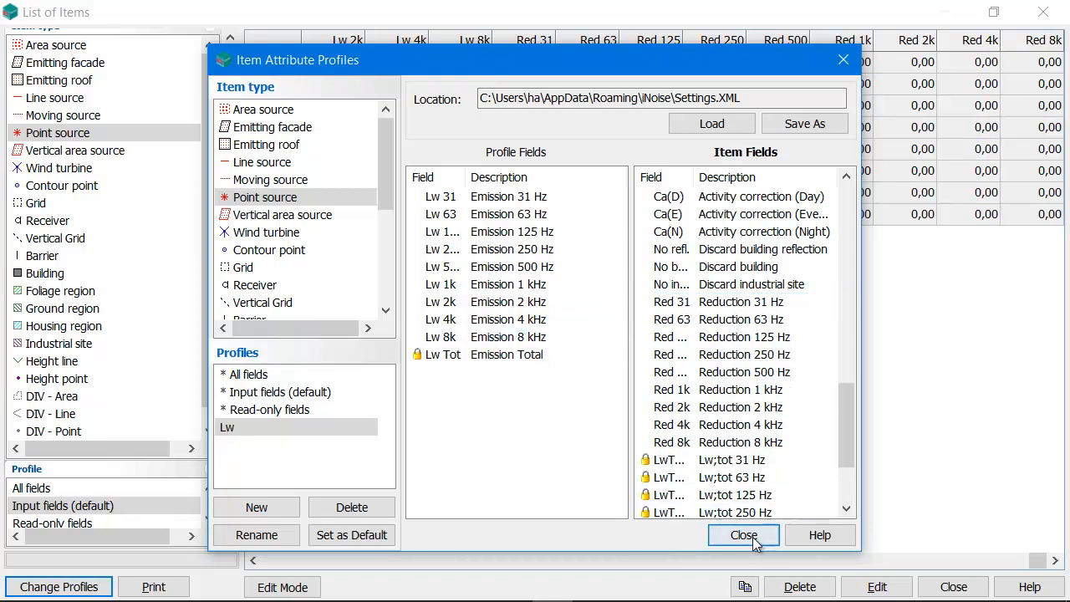
{"action": "left_click", "coordinate": [743, 535]}
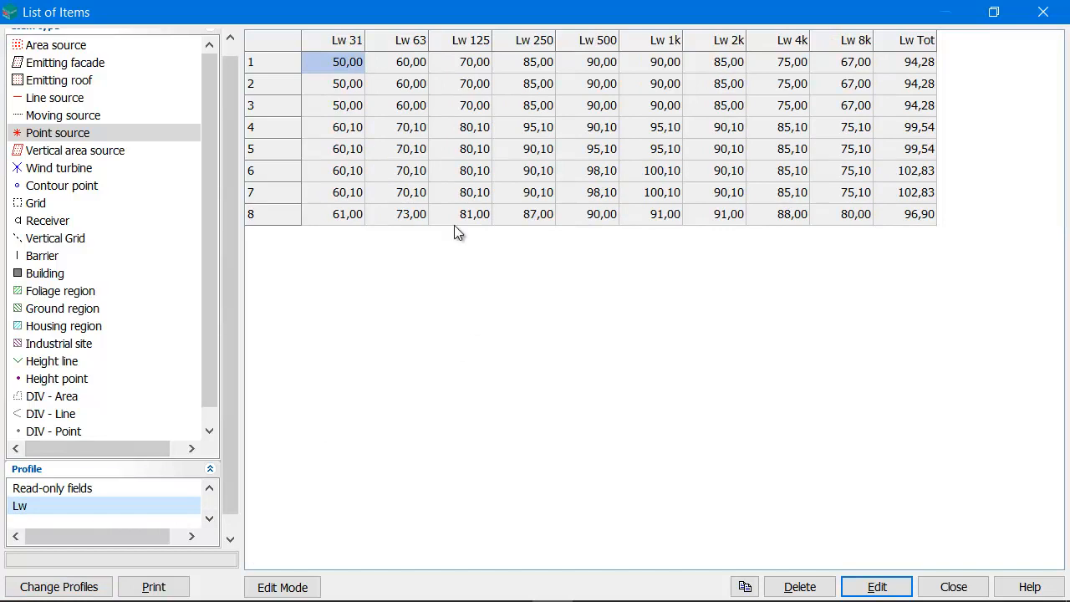
{"action": "mouse_move", "coordinate": [831, 124]}
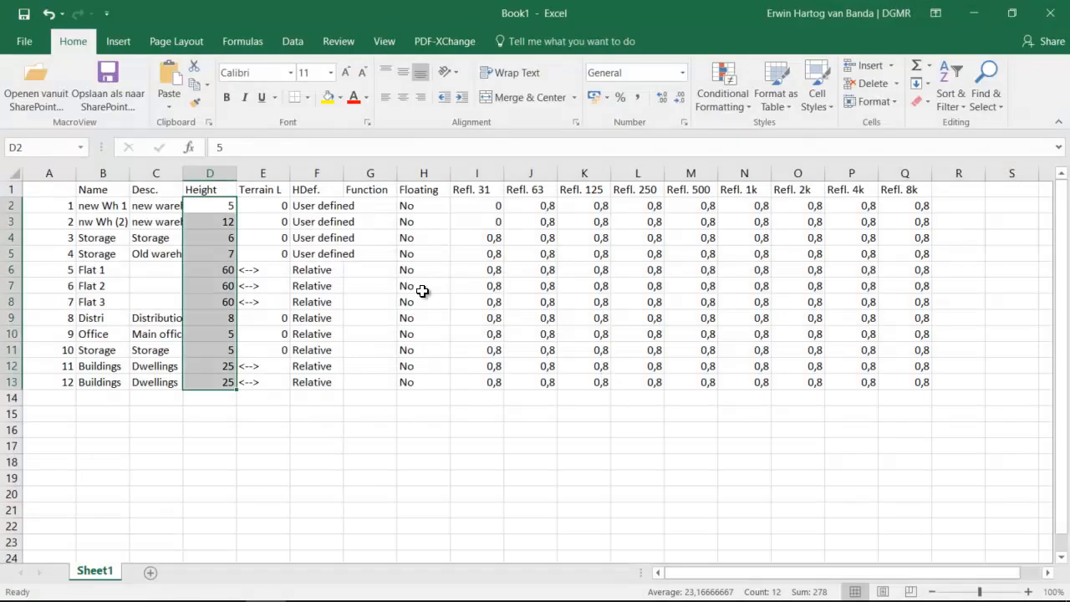
Paste the emission table over the buildings, set 78 and 89, copy B2:J9.
{"action": "left_click_drag", "start_coordinate": [210, 206], "coordinate": [908, 441]}
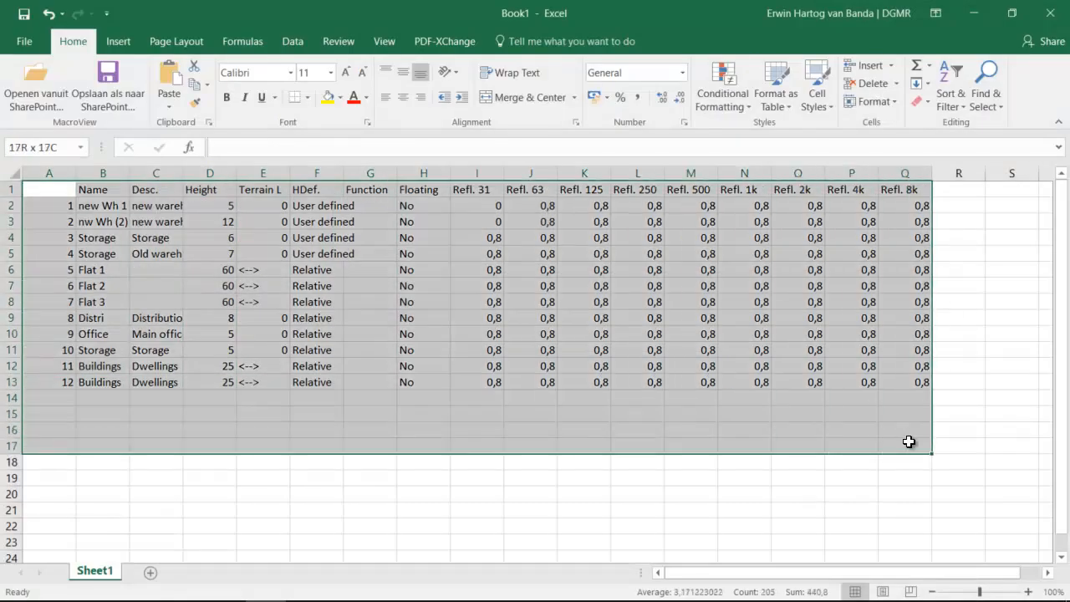
{"action": "key", "text": "Delete"}
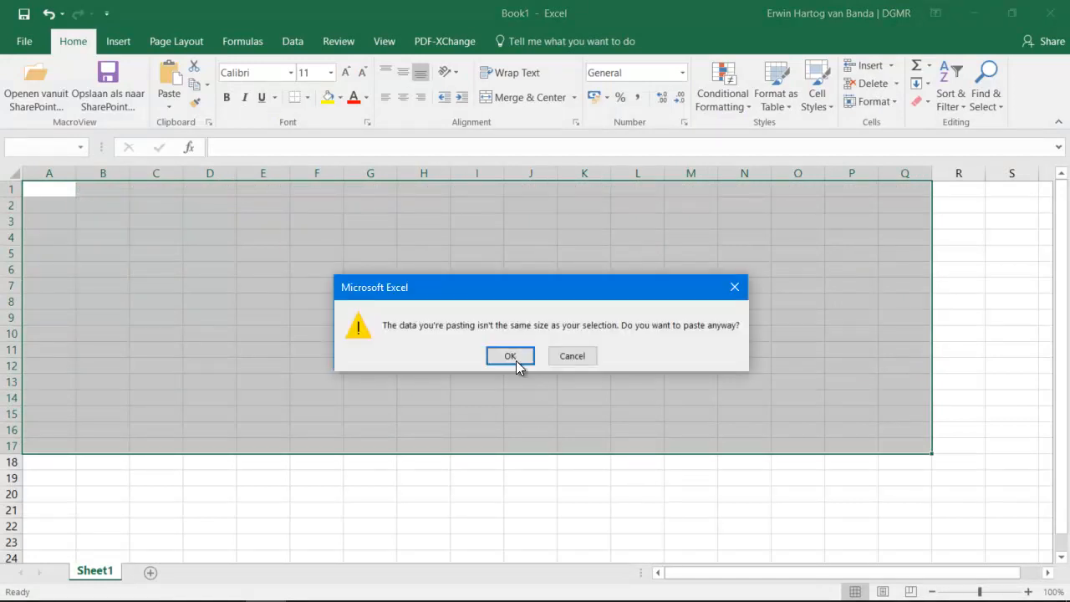
{"action": "left_click", "coordinate": [510, 356]}
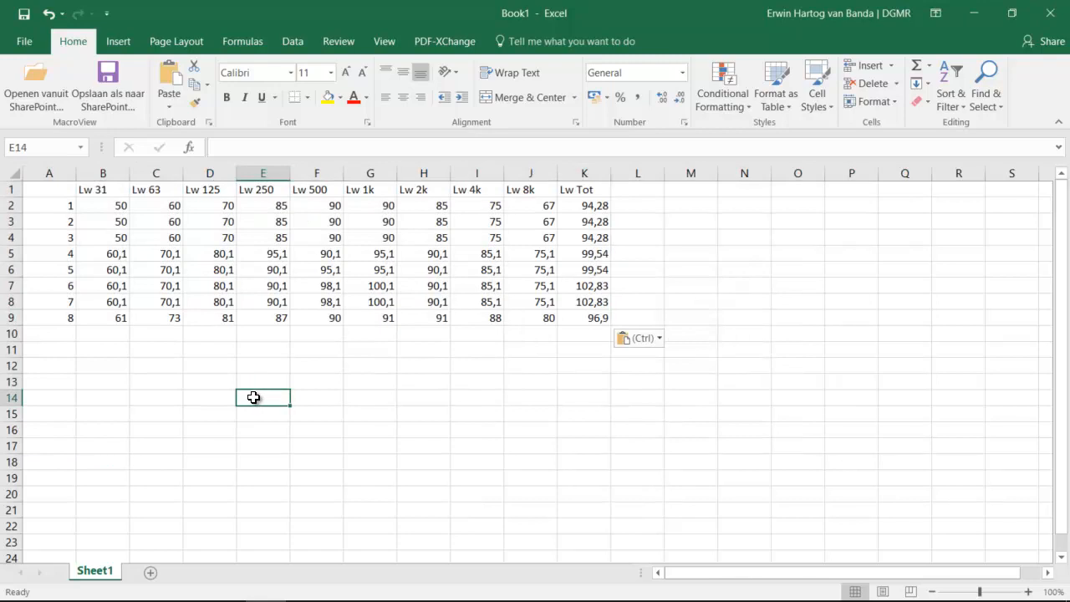
{"action": "left_click", "coordinate": [103, 205]}
{"action": "type", "text": "78"}
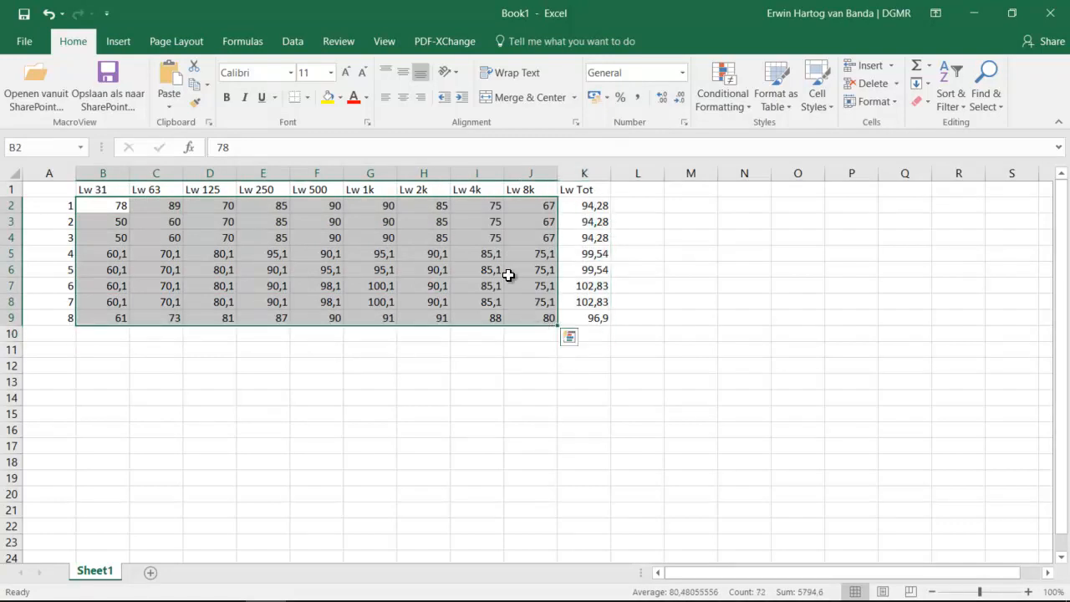
{"action": "key", "text": "ctrl+c"}
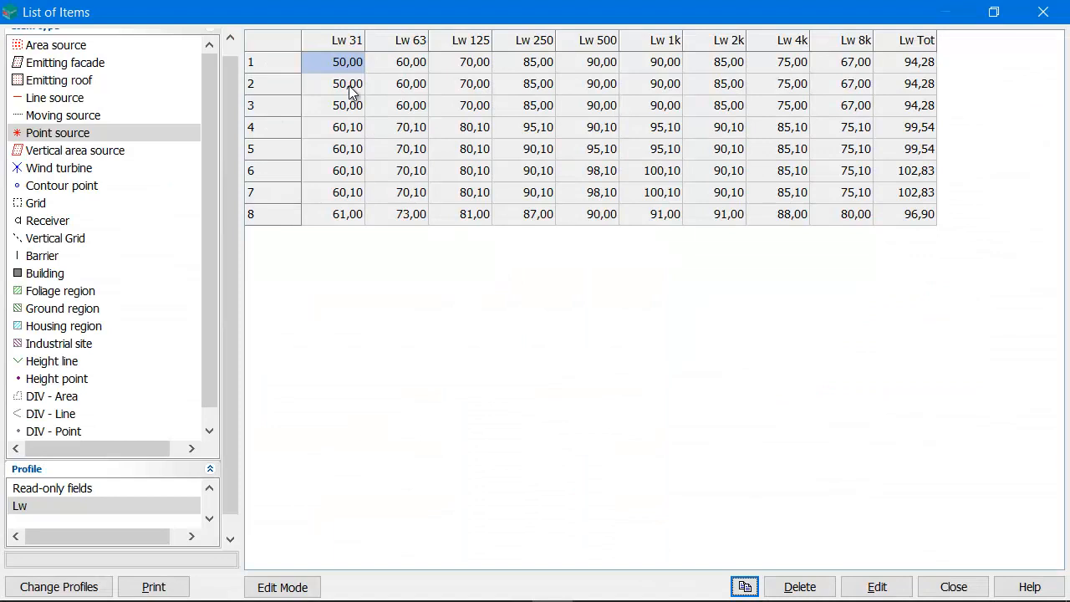
Paste the revised values into source 1, setting Lw 31 to 78 and Lw 63 to 89.
{"action": "left_click", "coordinate": [282, 586]}
{"action": "type", "text": "78"}
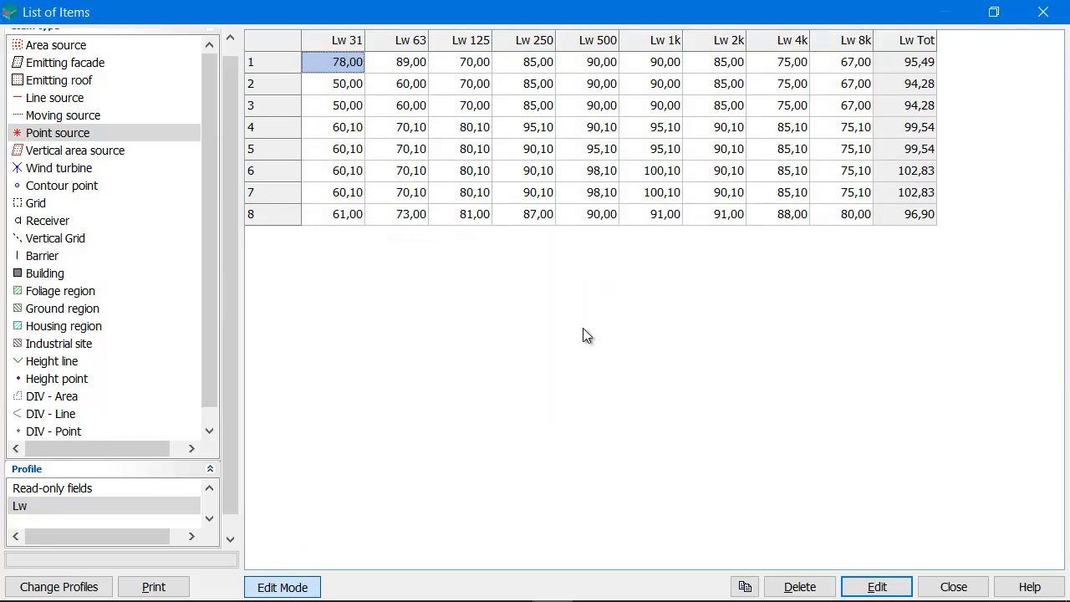
{"action": "mouse_move", "coordinate": [778, 425]}
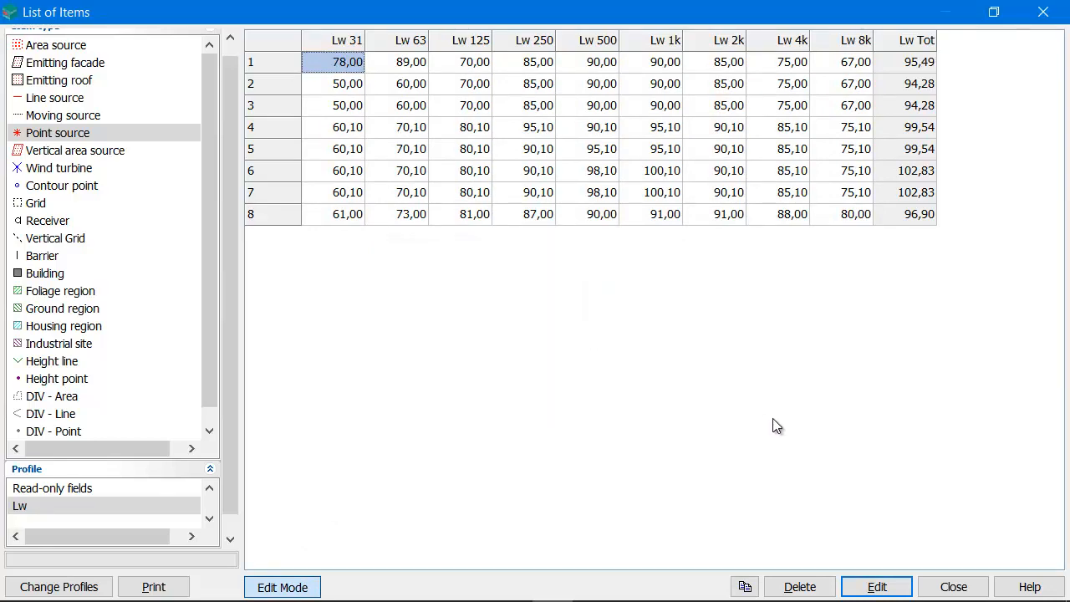